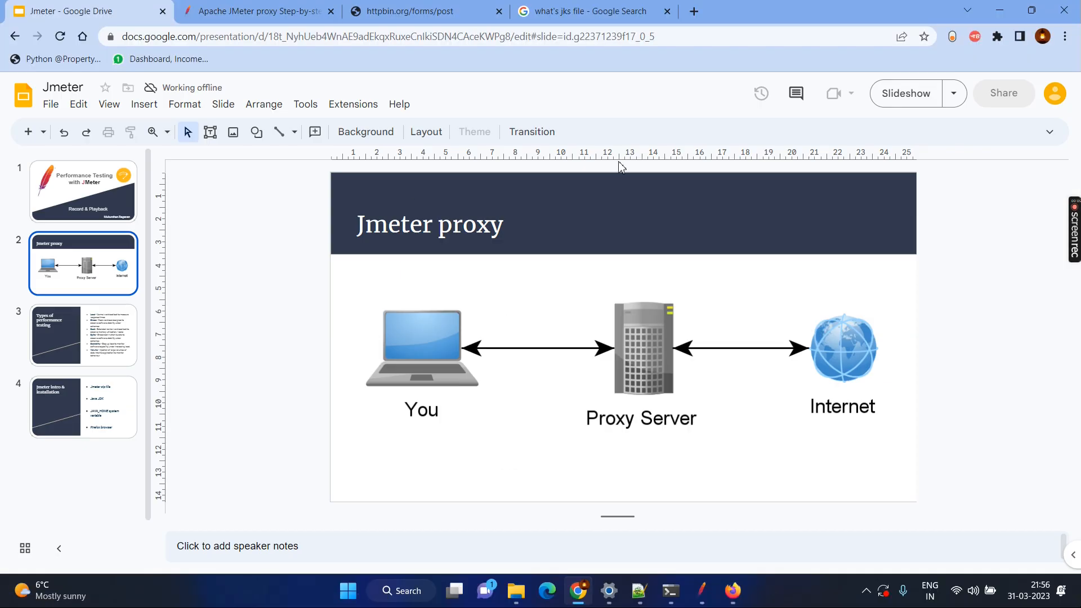
Step: Bring the JMeter test plan window forward from the Google Slides proxy slide
click(702, 591)
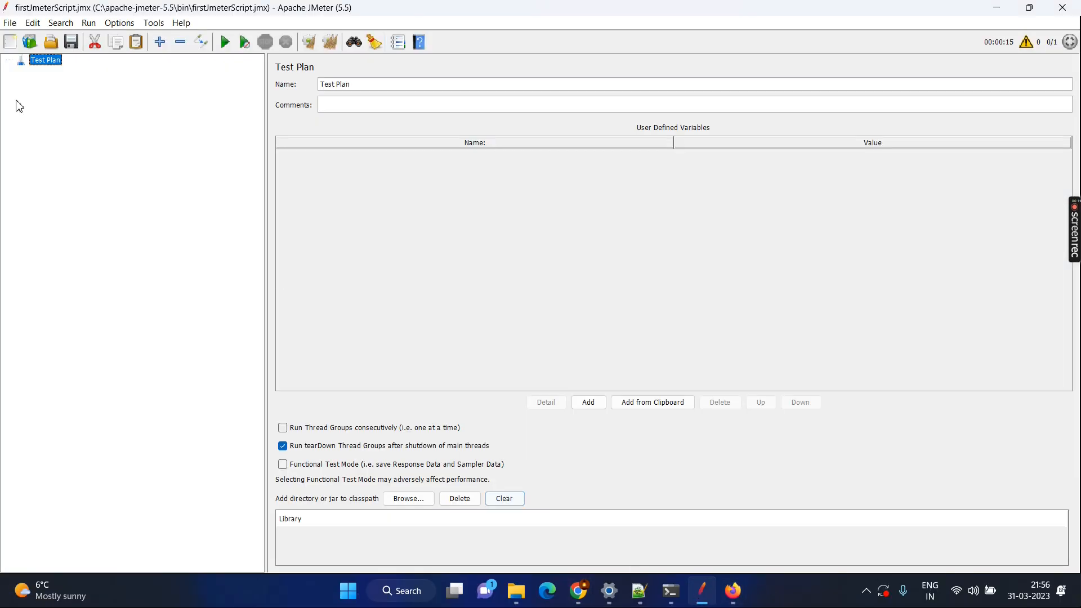
Step: Add a Thread Group under the Test Plan with 1 thread, 1-second ramp-up and 1 loop
right_click(45, 60)
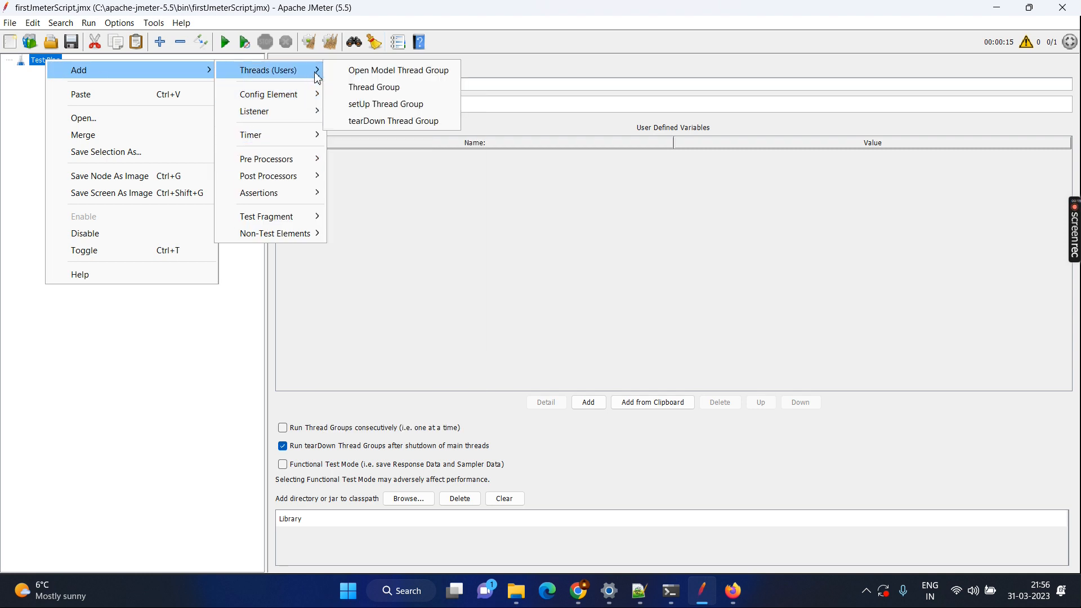
click(374, 87)
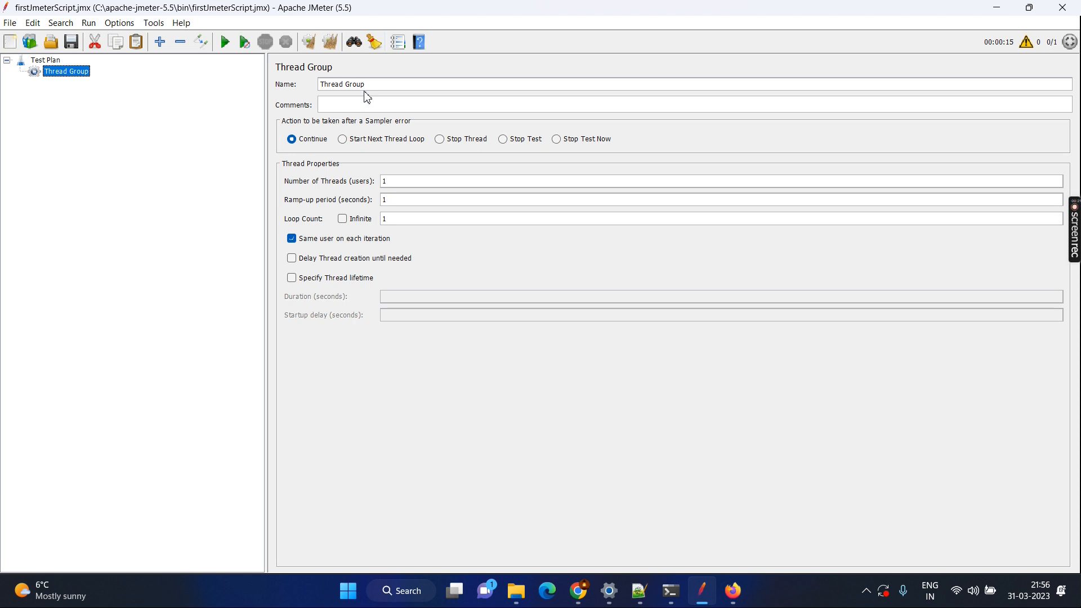
mouse_move(60, 92)
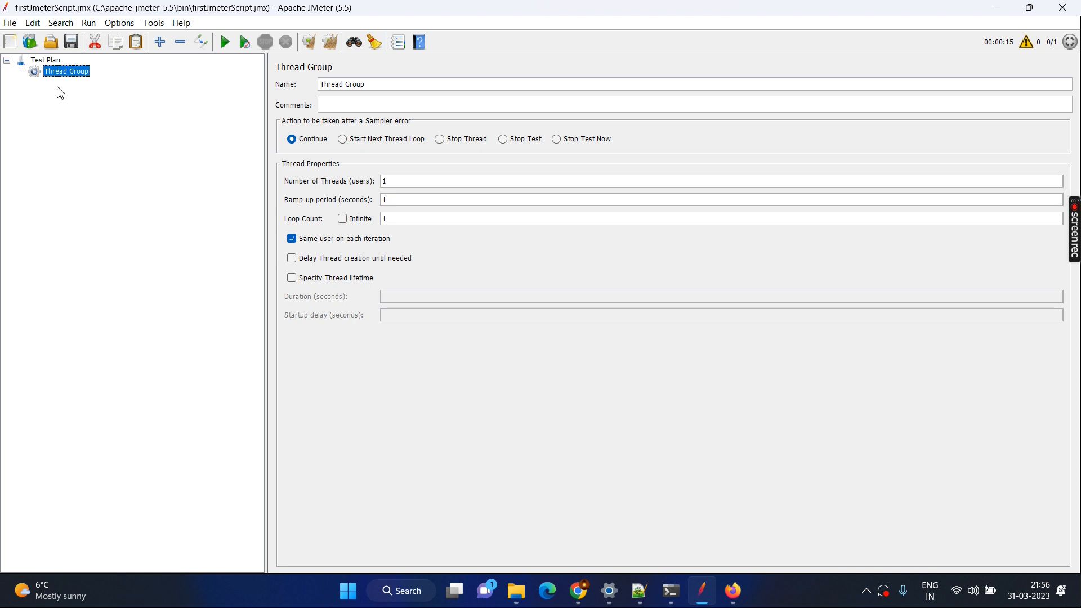
mouse_move(371, 198)
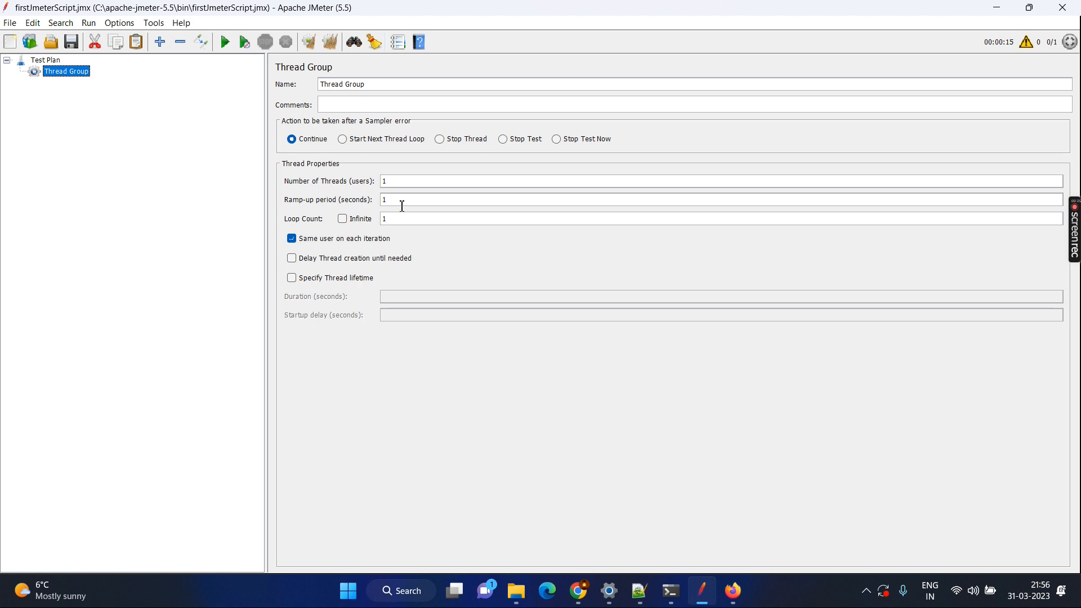
mouse_move(395, 225)
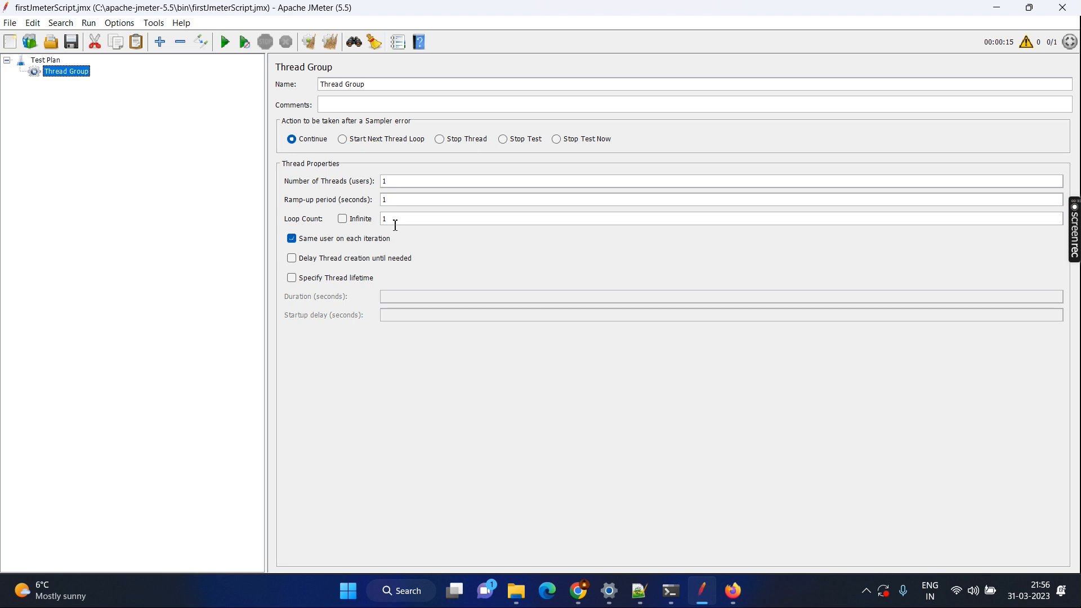
mouse_move(76, 95)
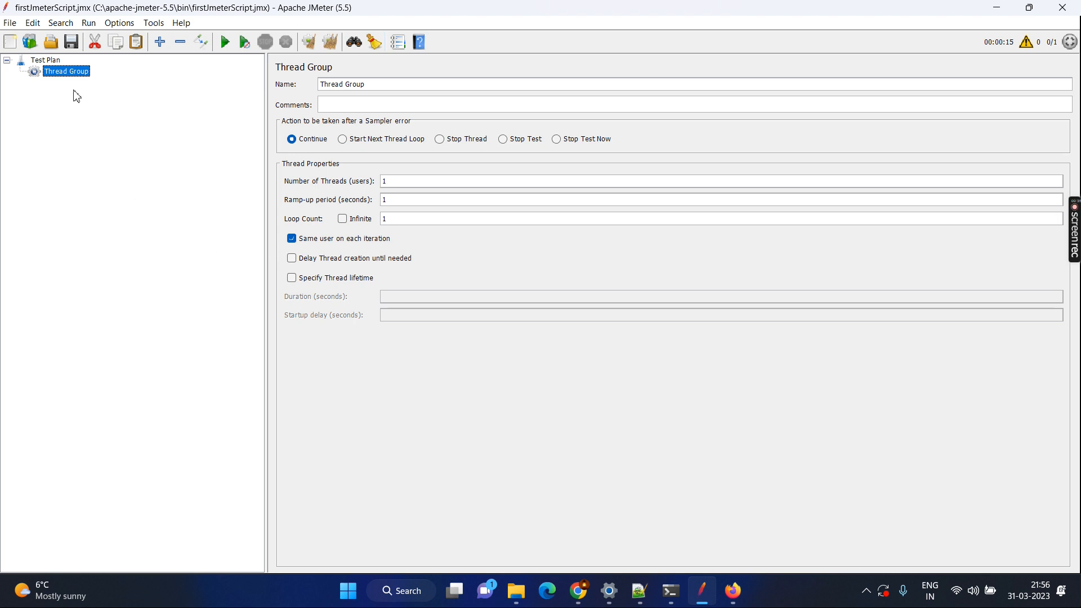
Step: Add an HTTP(S) Test Script Recorder under the Test Plan targeting the Thread Group
right_click(45, 60)
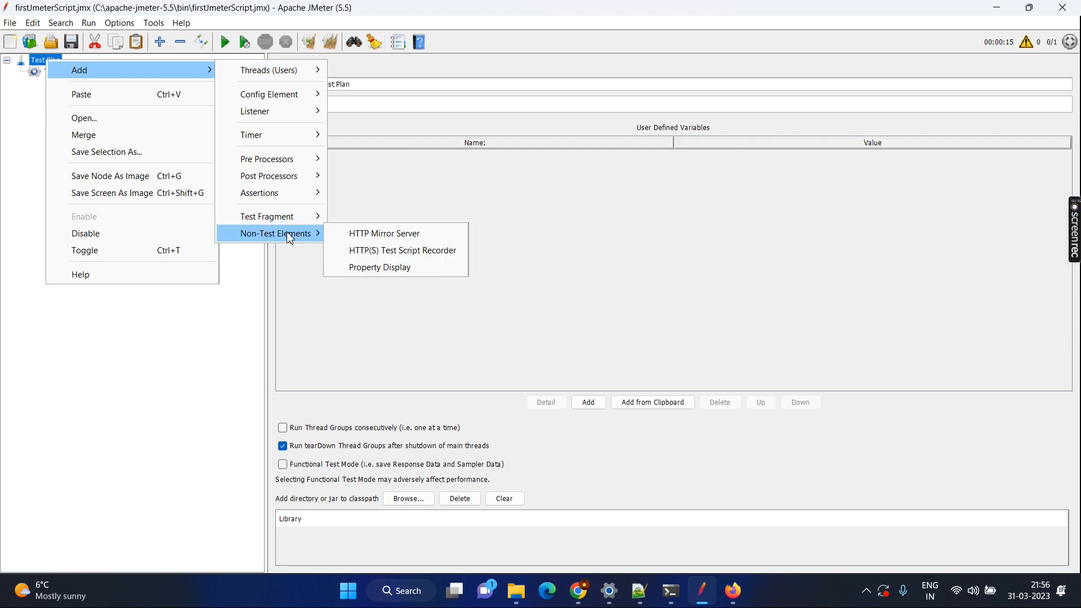
click(403, 250)
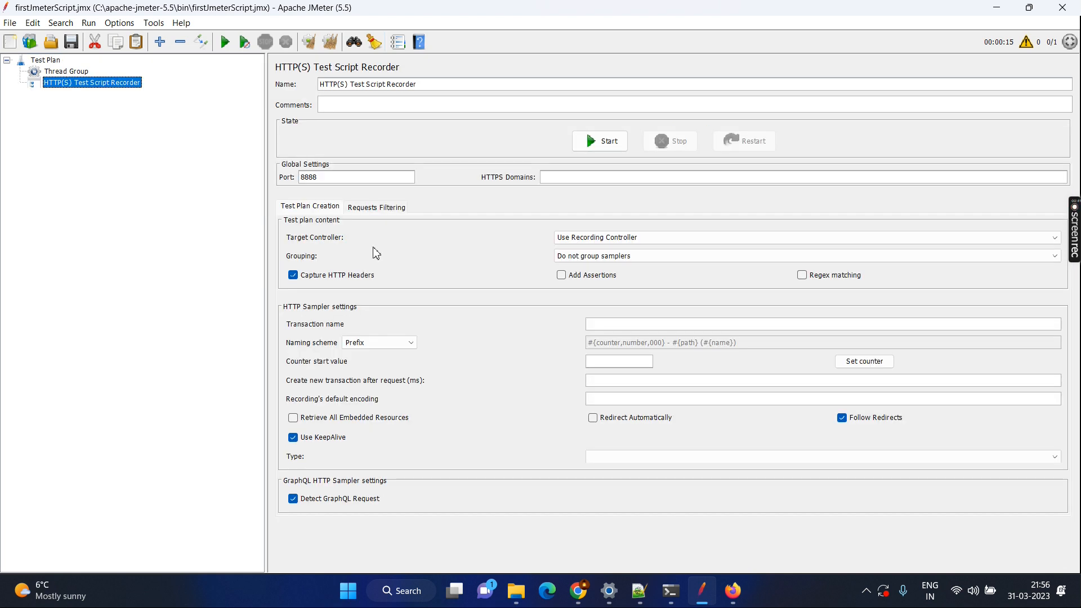
mouse_move(379, 252)
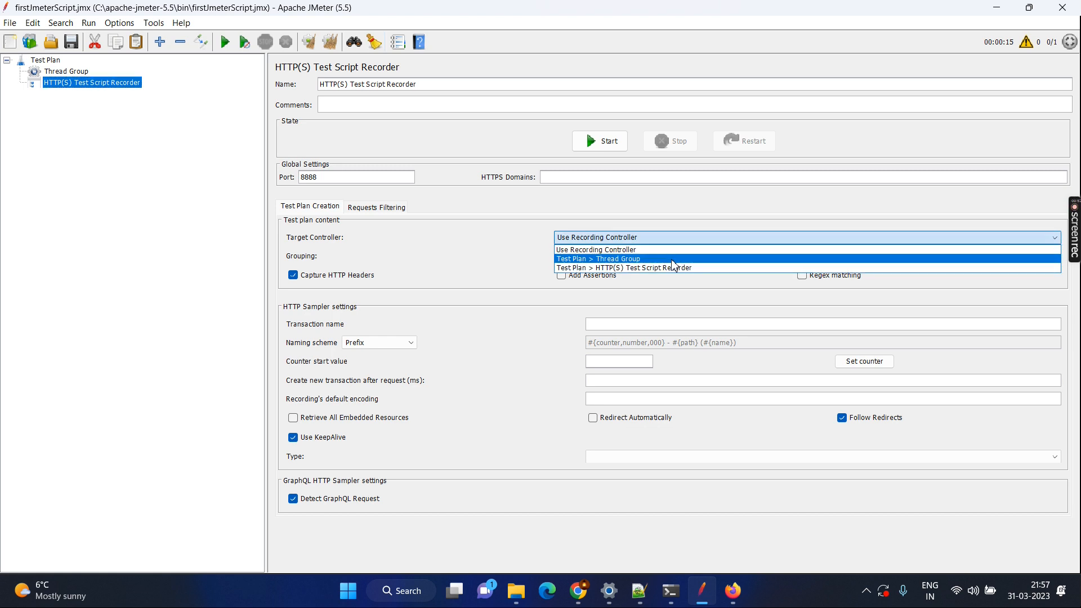
click(599, 259)
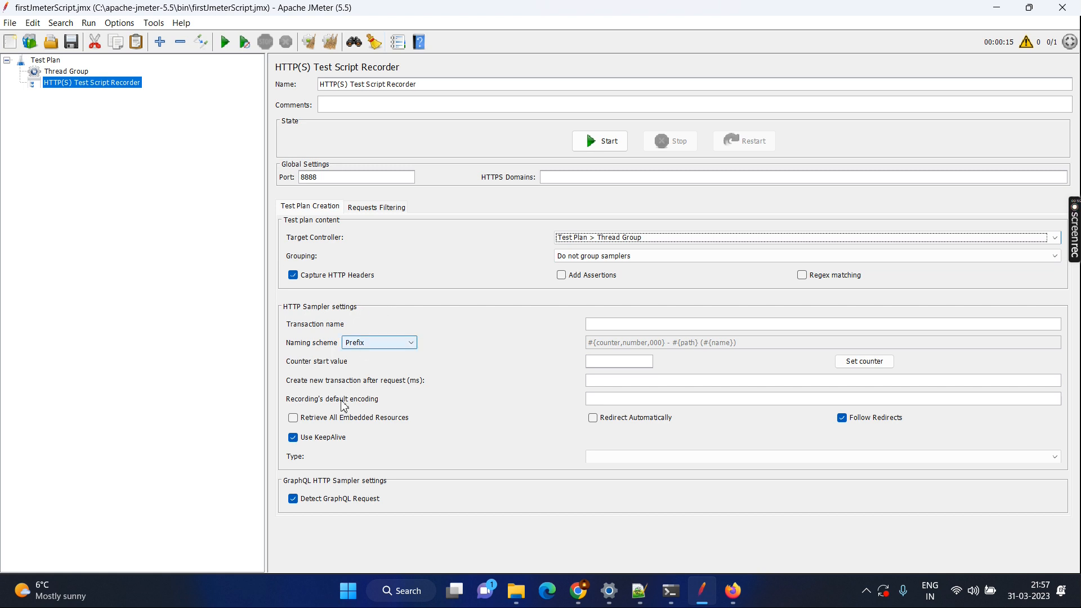
Step: Add the suggested static-resource exclude pattern (css, js, images, fonts) to the recorder
click(376, 207)
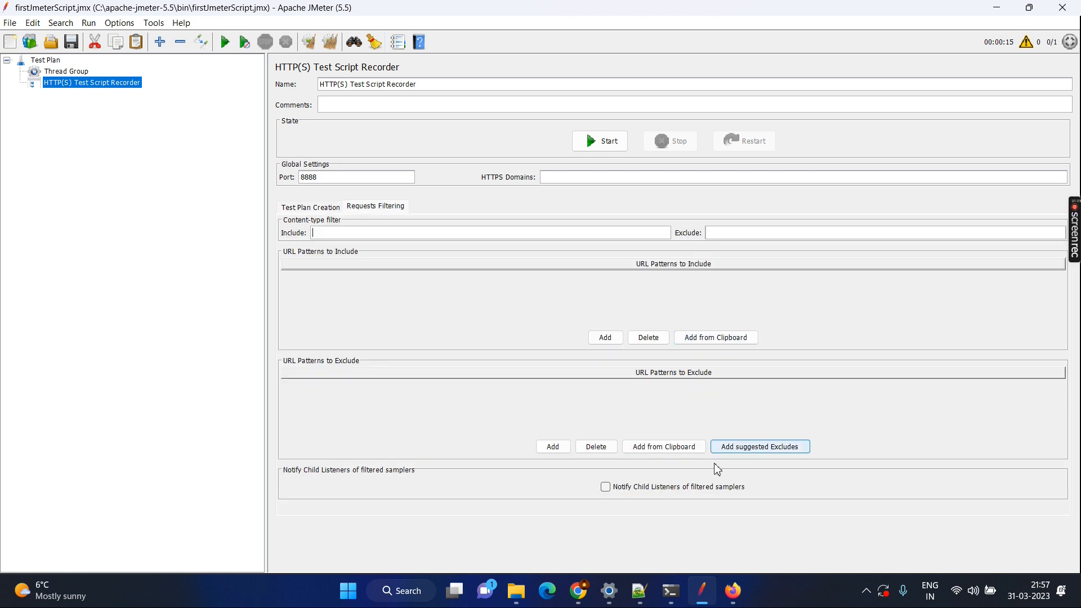
mouse_move(481, 436)
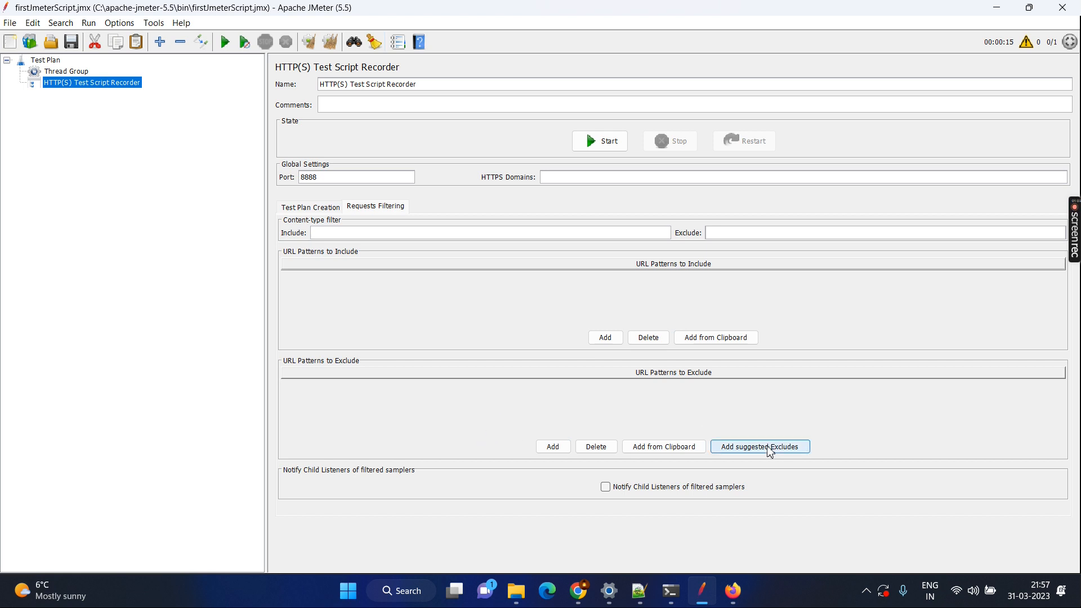
click(759, 445)
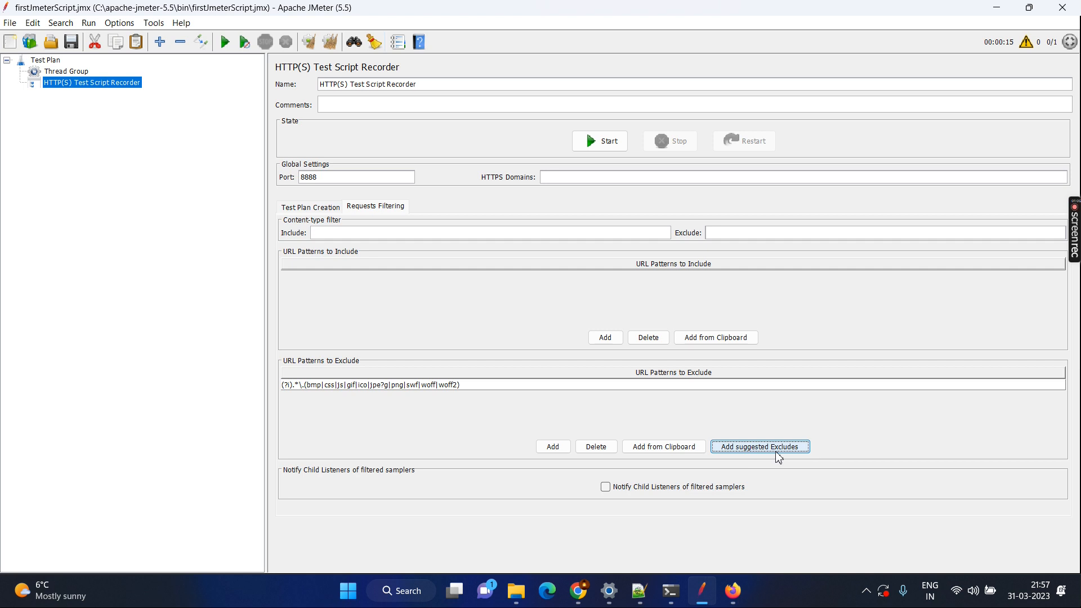
click(310, 208)
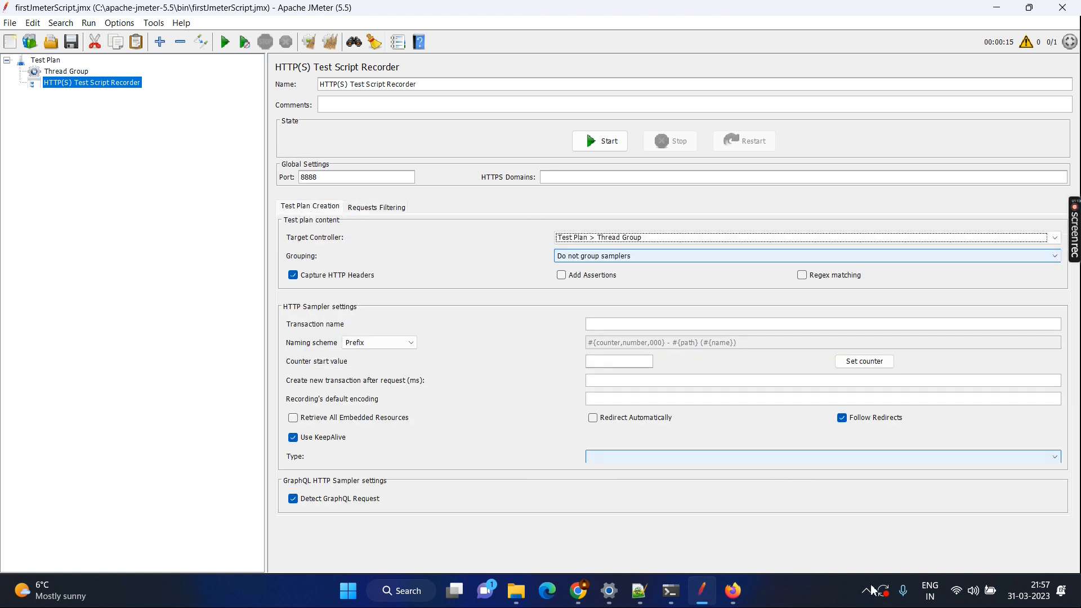
Step: Show the Windows Settings Proxy page with the manual proxy server turned on
click(607, 591)
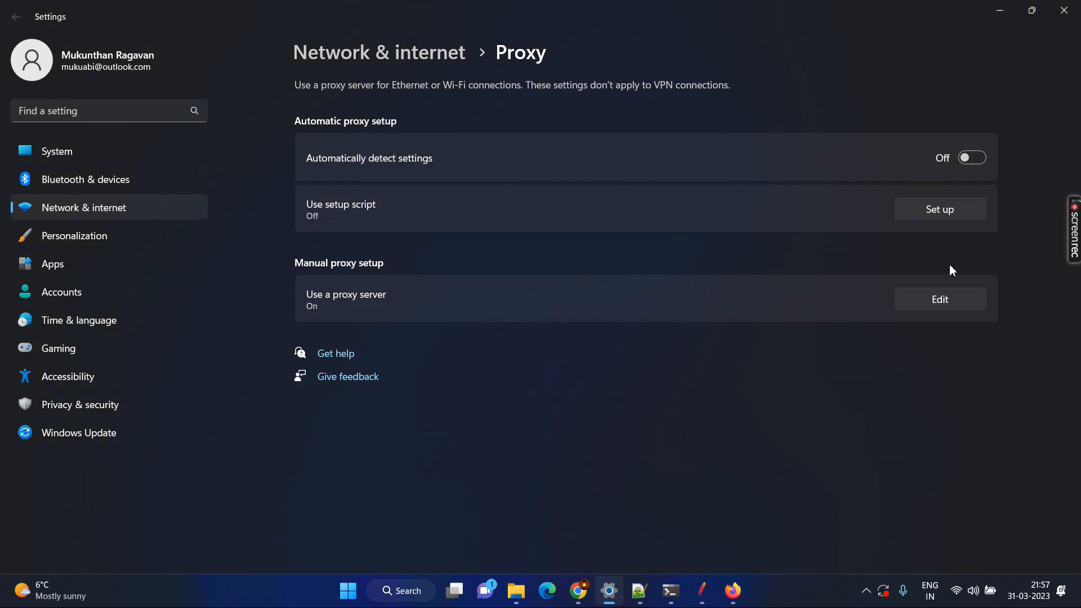
click(939, 298)
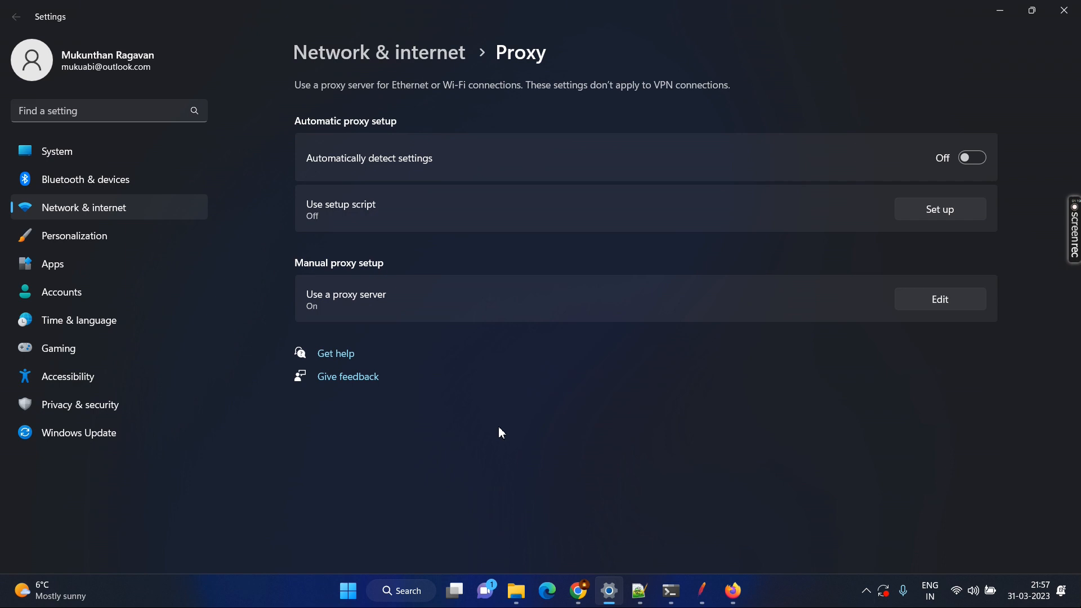
mouse_move(705, 591)
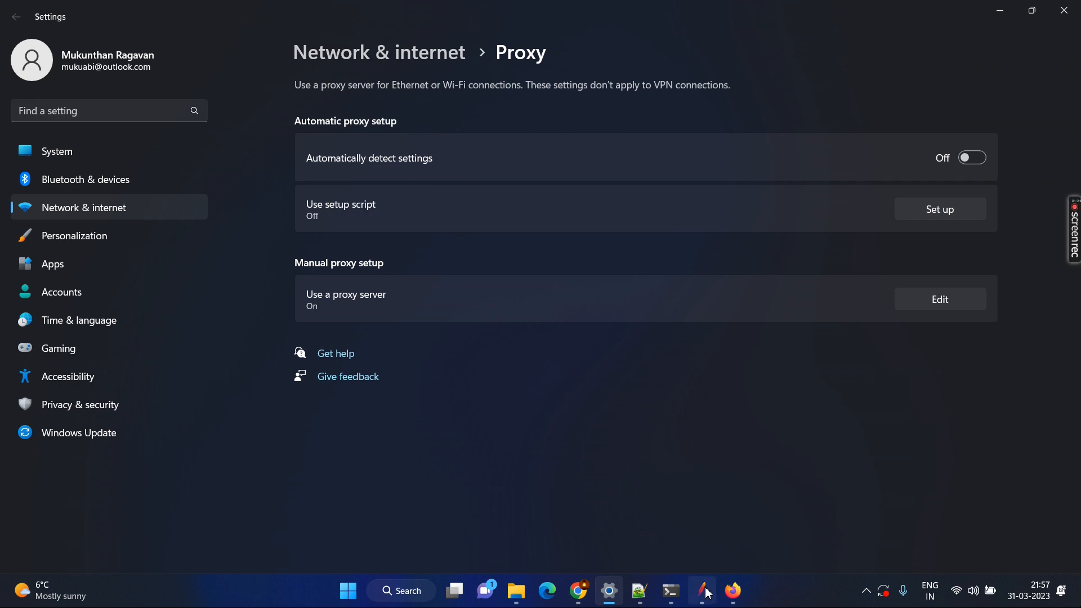
Step: Check Firefox's manual proxy localhost:8888 for HTTPS, then return to the httpbin pizza form
click(732, 591)
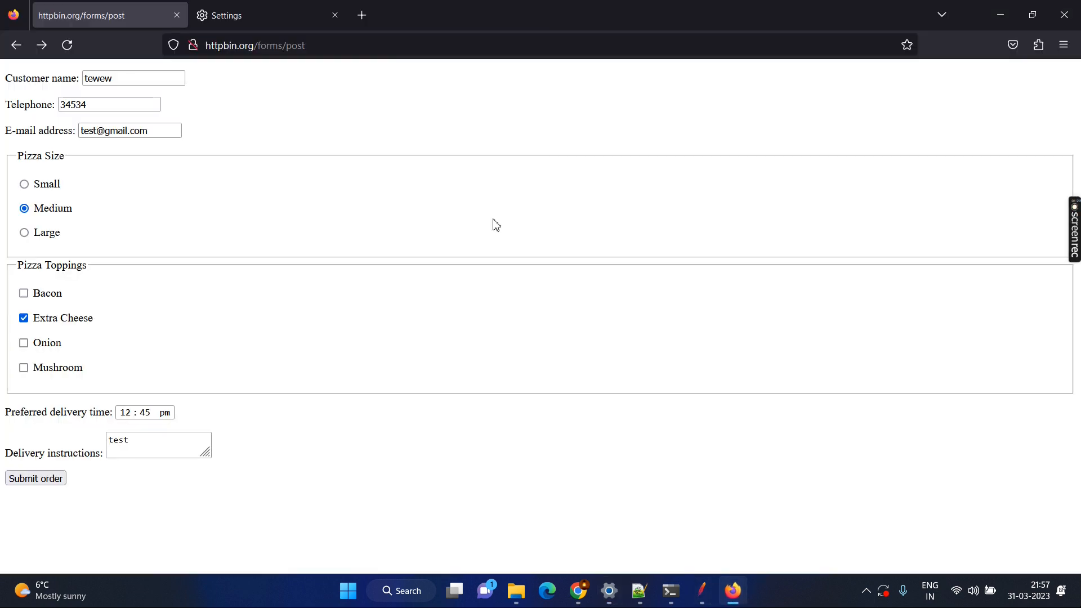
click(268, 15)
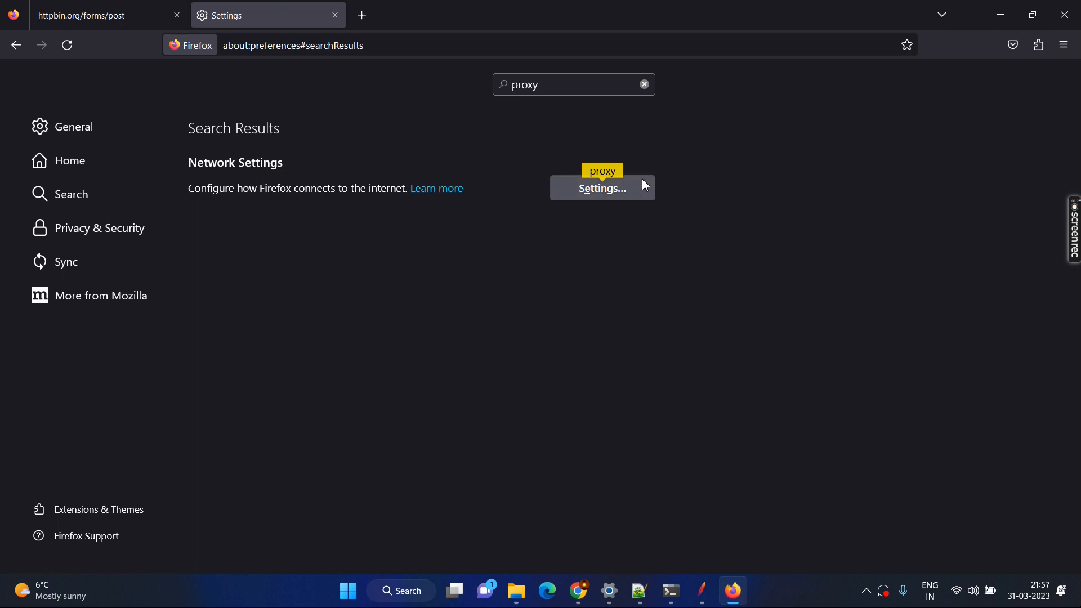
click(602, 188)
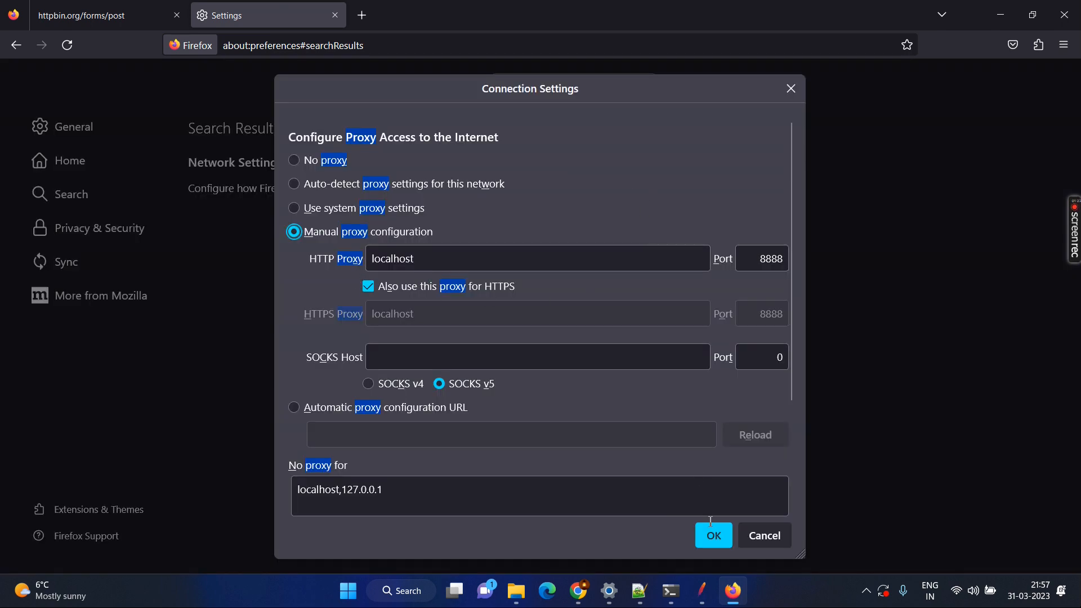
click(713, 535)
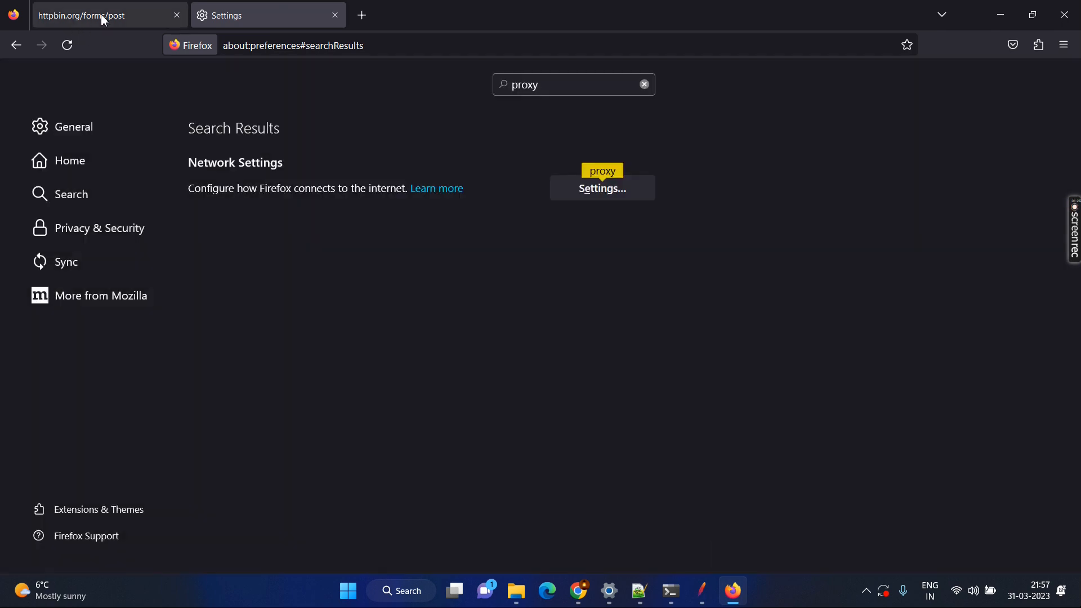
click(100, 14)
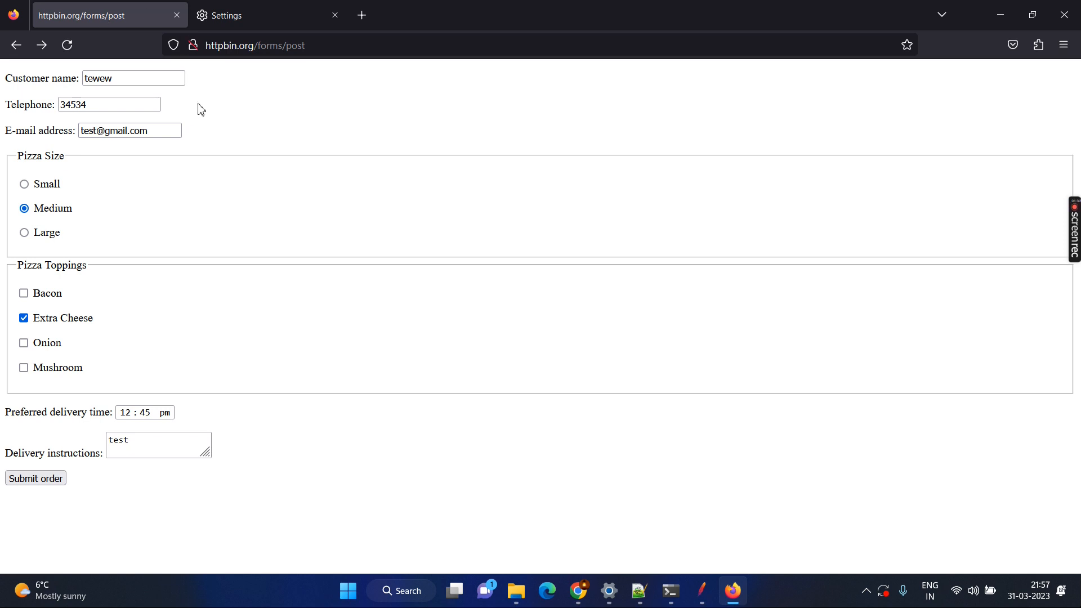
mouse_move(195, 183)
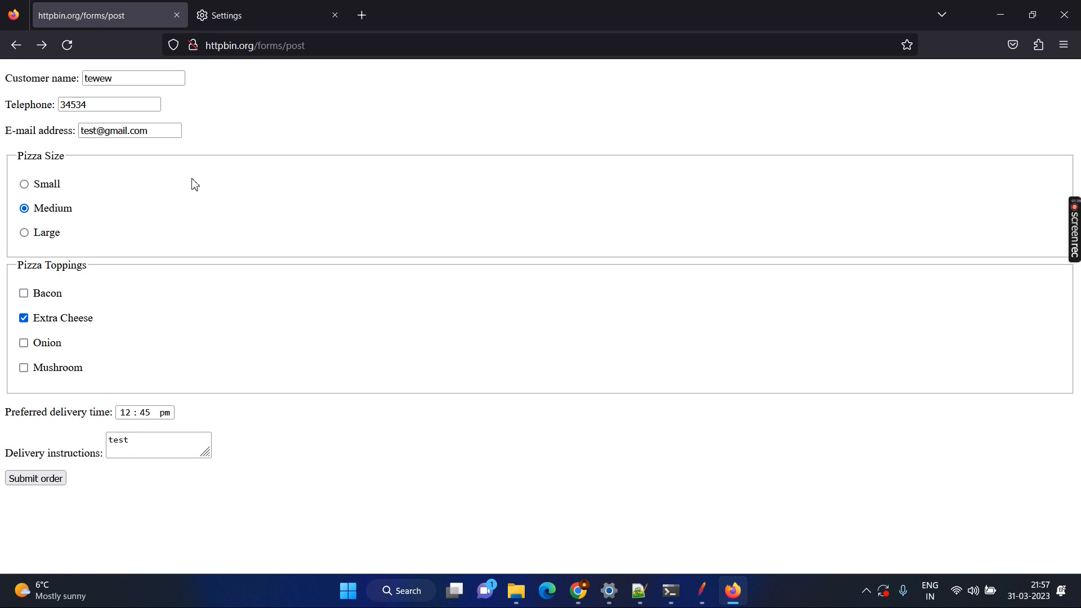
mouse_move(203, 182)
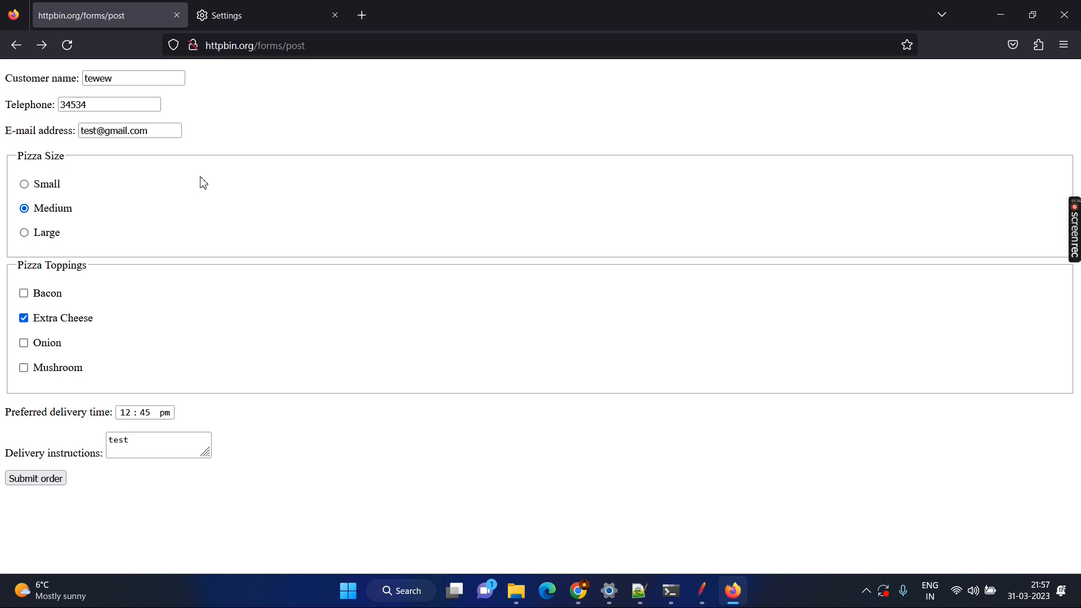
Step: Start the HTTP(S) Test Script Recorder in JMeter and acknowledge the root CA certificate notice
click(701, 591)
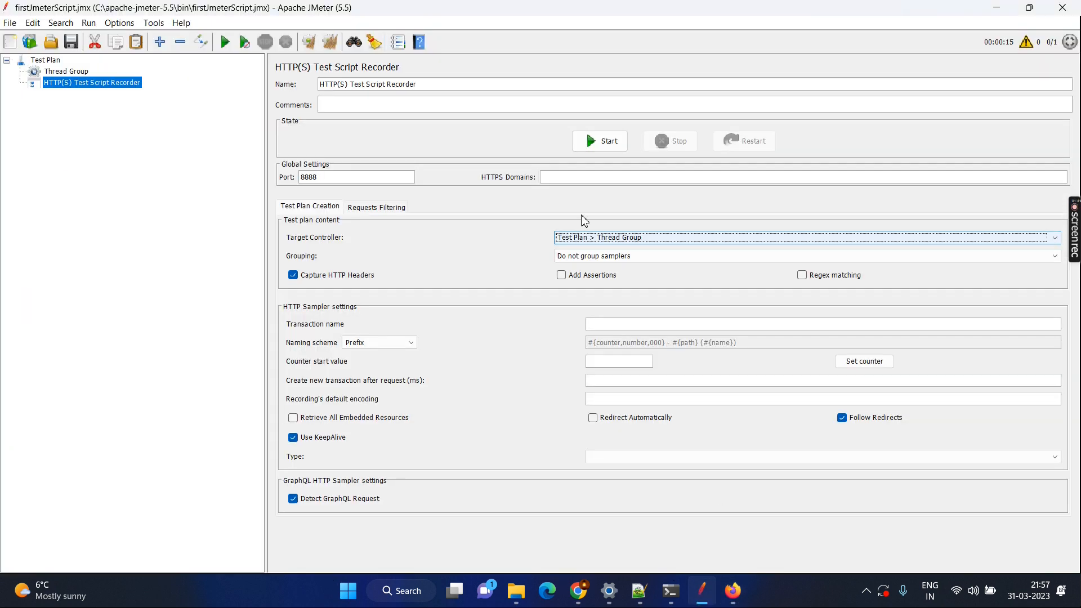
mouse_move(599, 141)
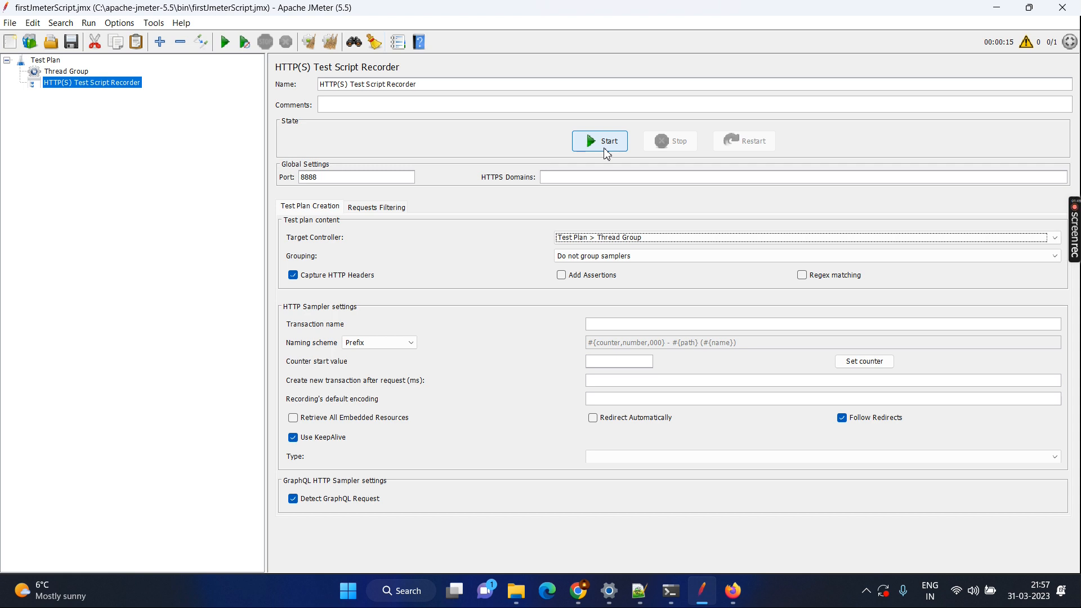
mouse_move(613, 150)
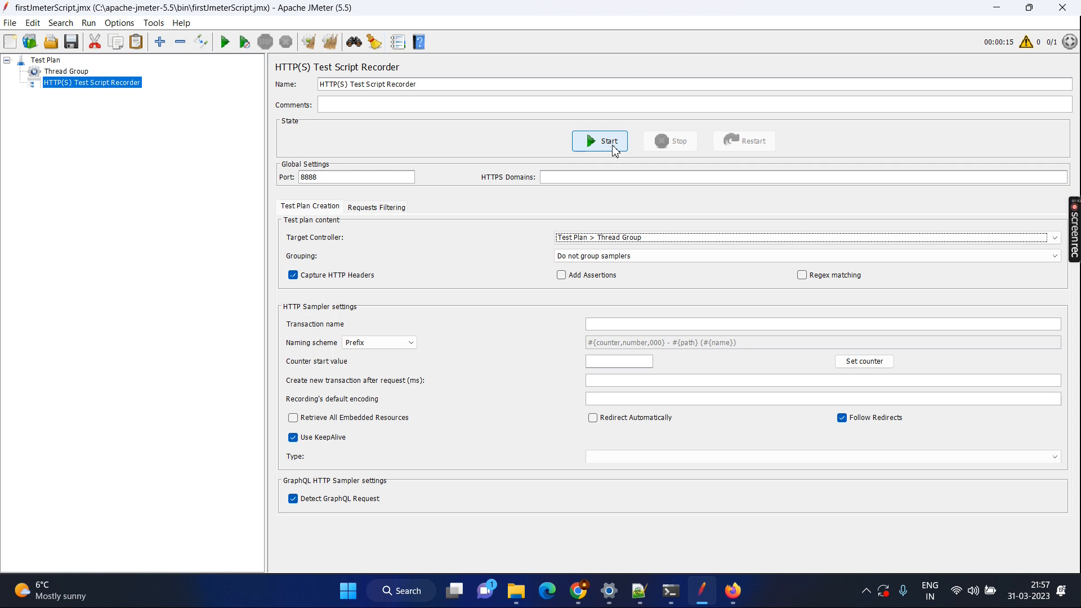
click(598, 141)
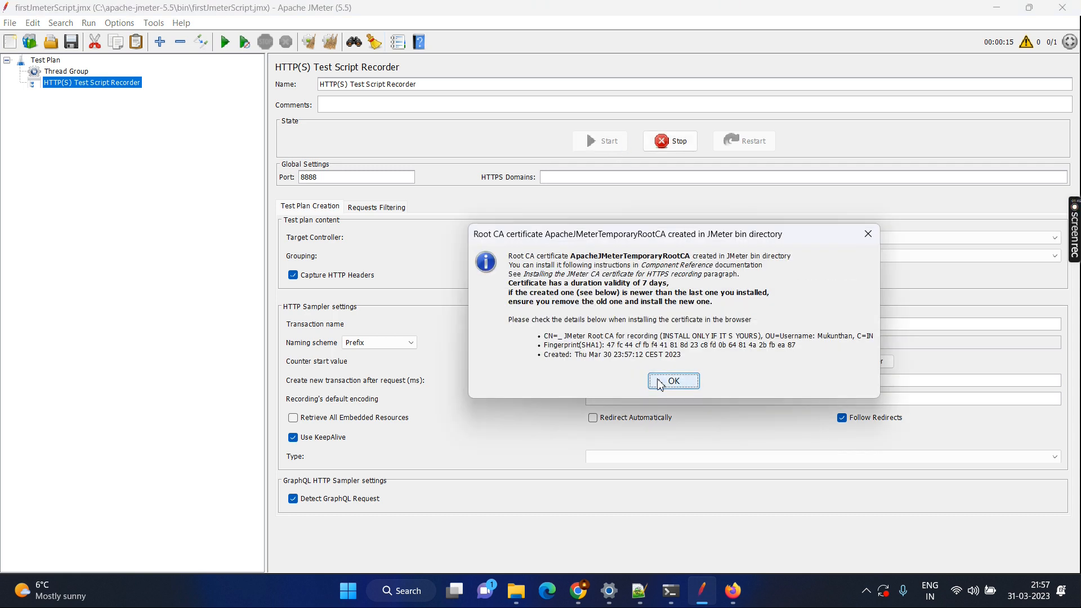
click(673, 380)
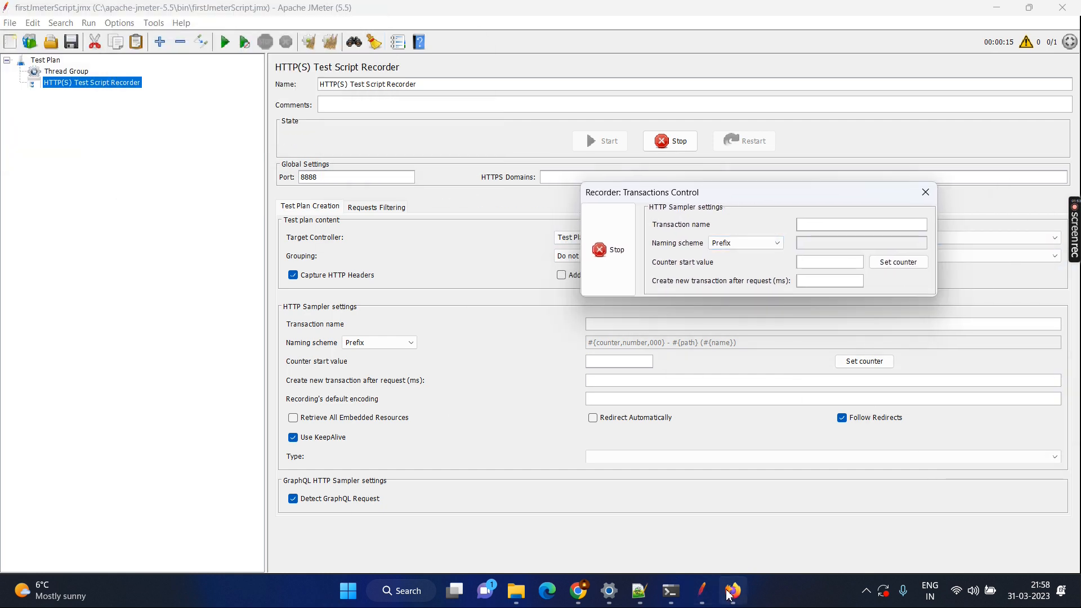
Step: Reload the httpbin pizza order form in Firefox while recording
click(732, 591)
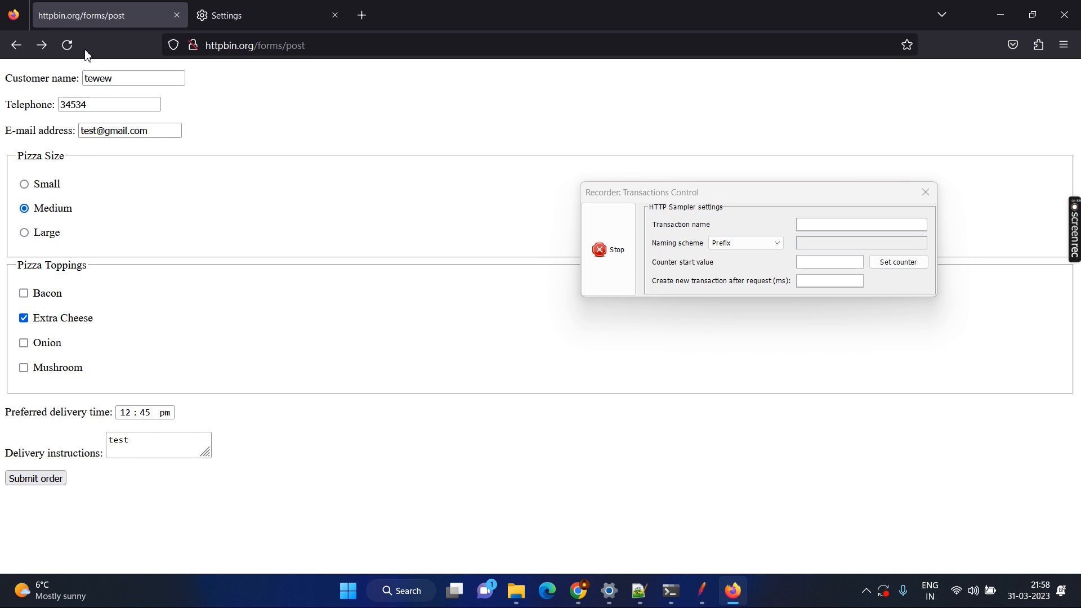
click(66, 45)
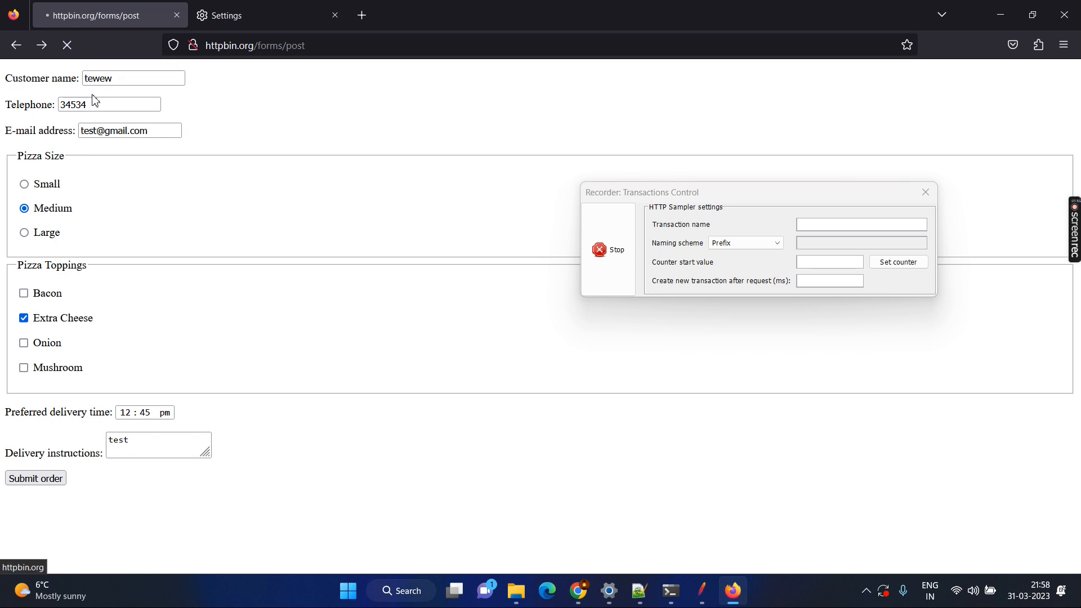
mouse_move(360, 15)
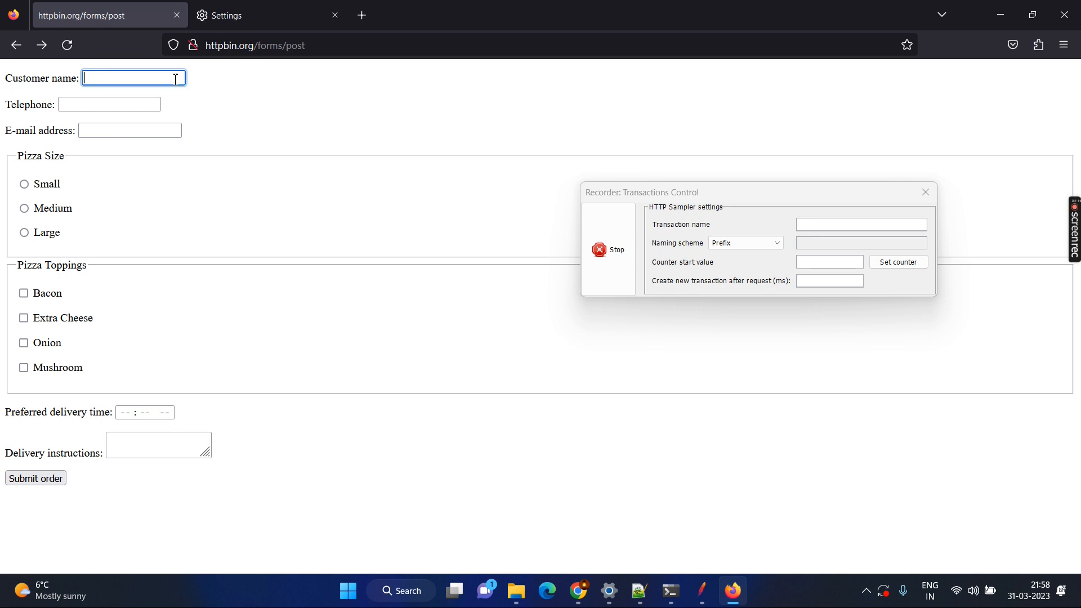
Step: Submit a pizza order for Test, Medium size, then stop the JMeter recorder
text(test)
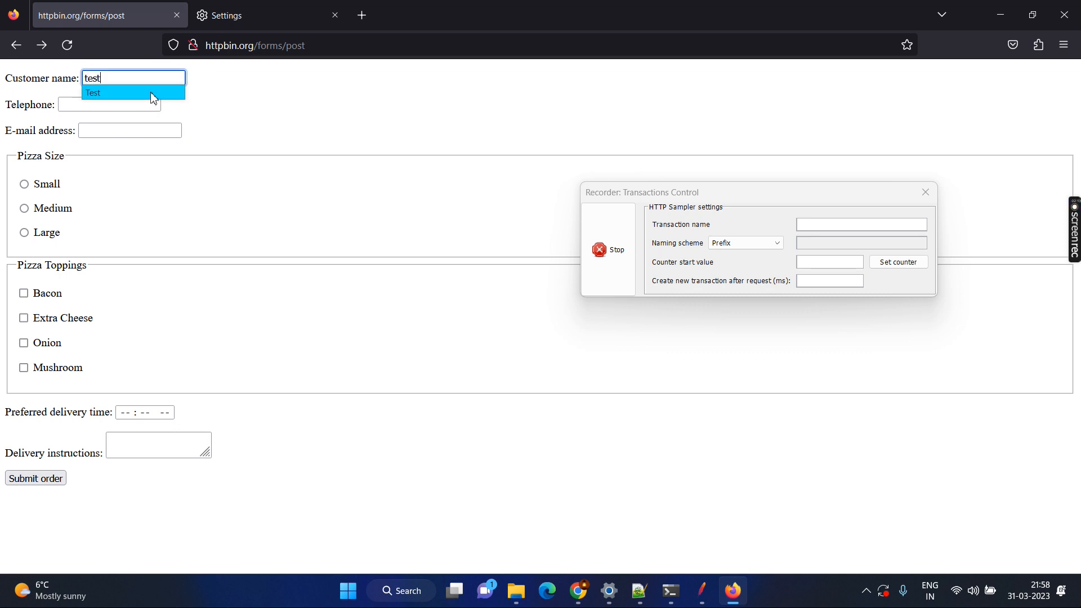
click(134, 92)
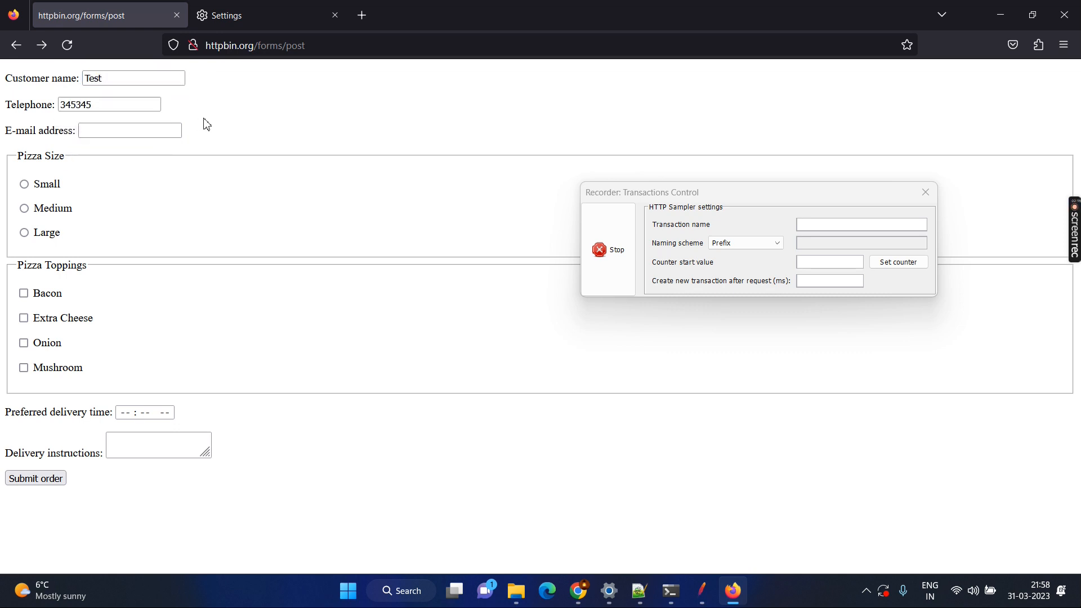
text(test@gmail.com)
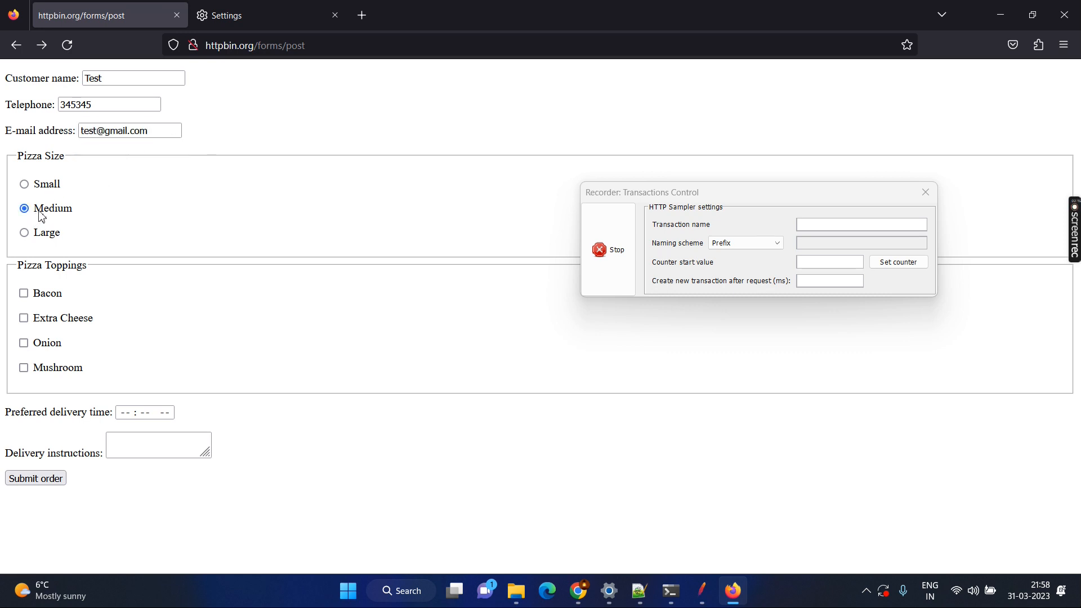
click(24, 317)
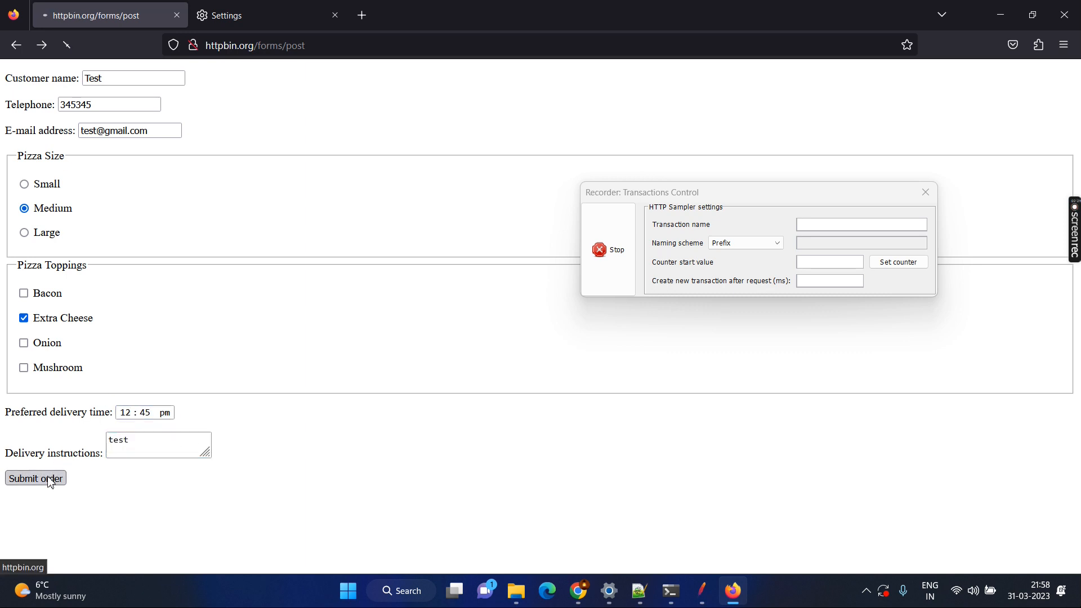
click(35, 477)
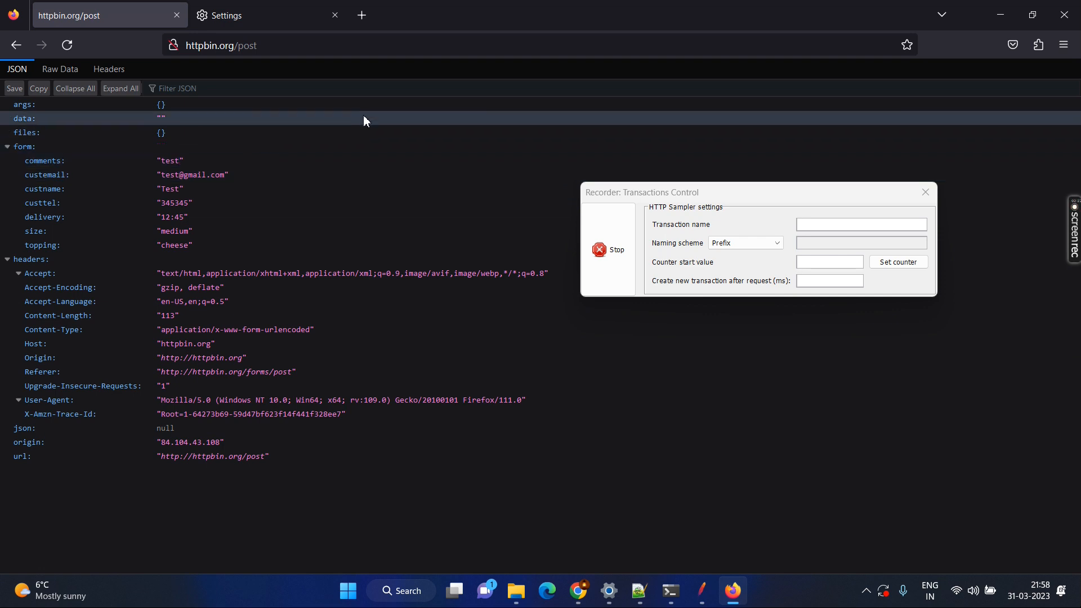
mouse_move(585, 263)
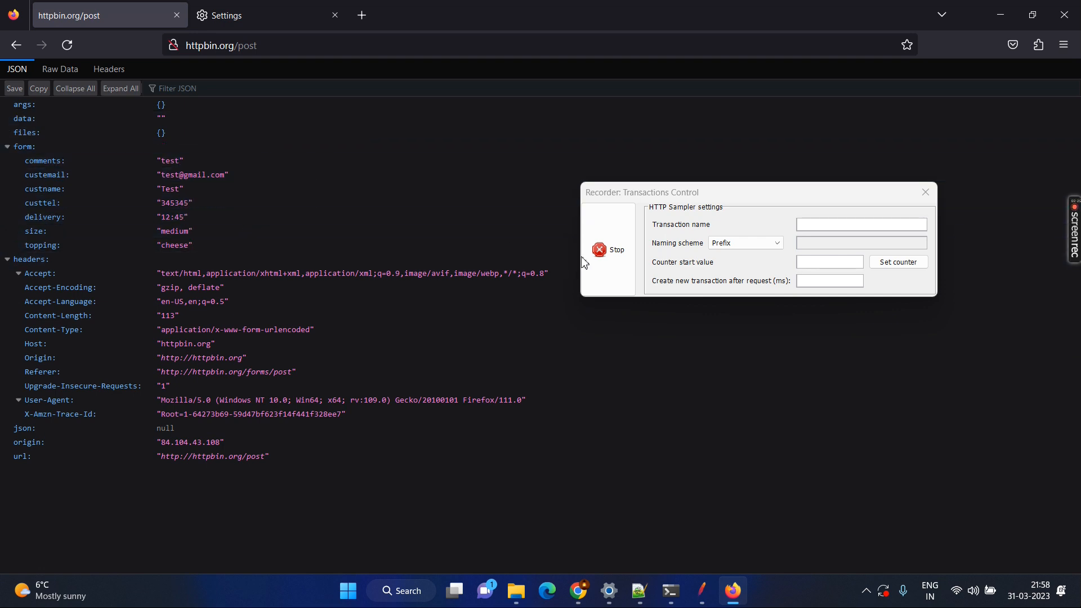
click(703, 591)
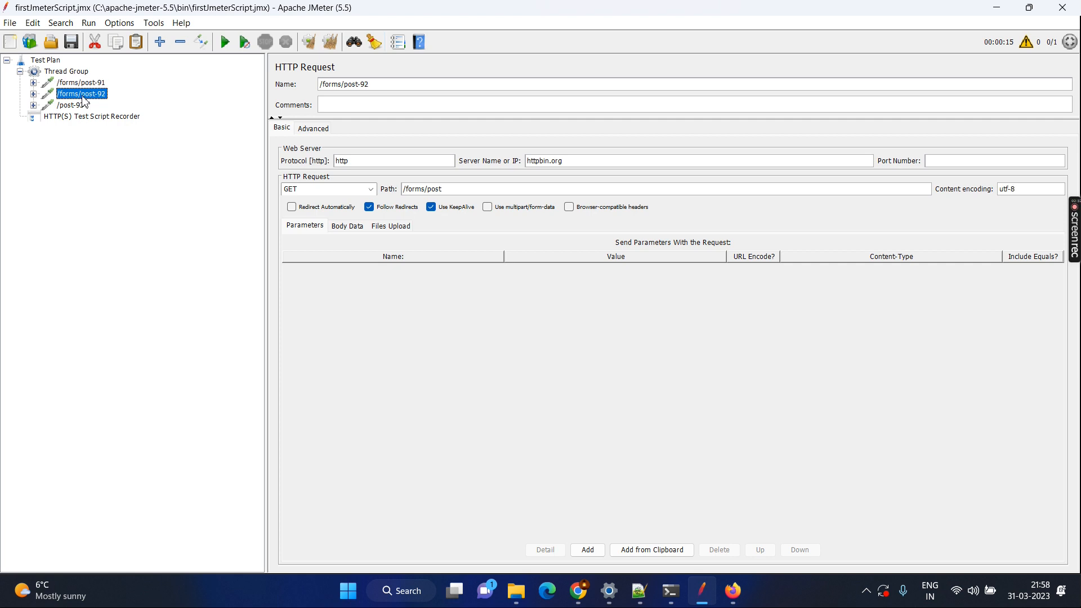
Step: Inspect the recorded /post-93 request's custname, size and topping parameters
click(69, 104)
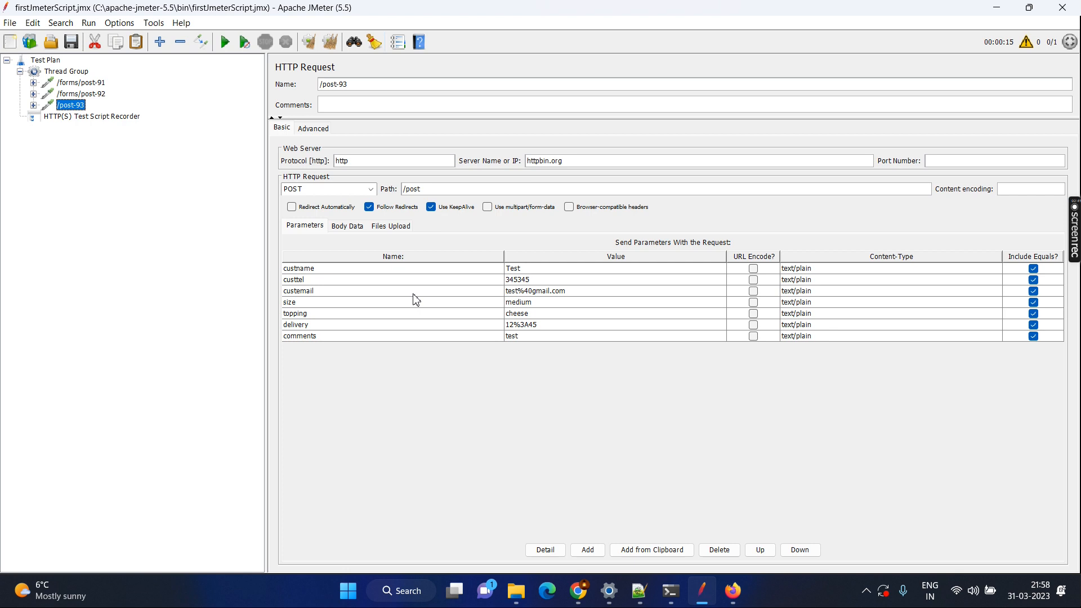
mouse_move(543, 290)
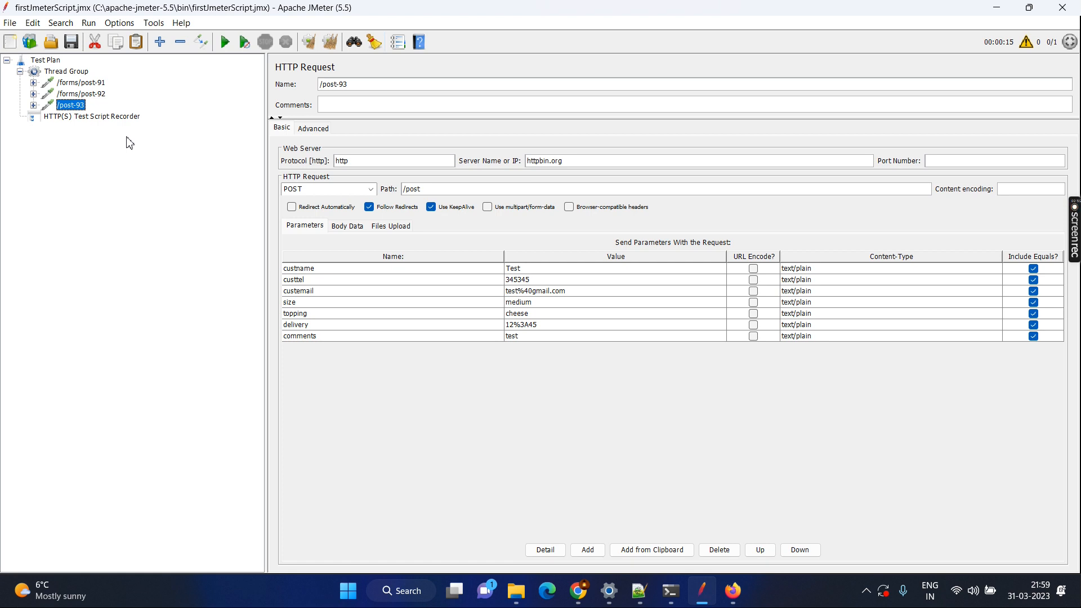
mouse_move(99, 127)
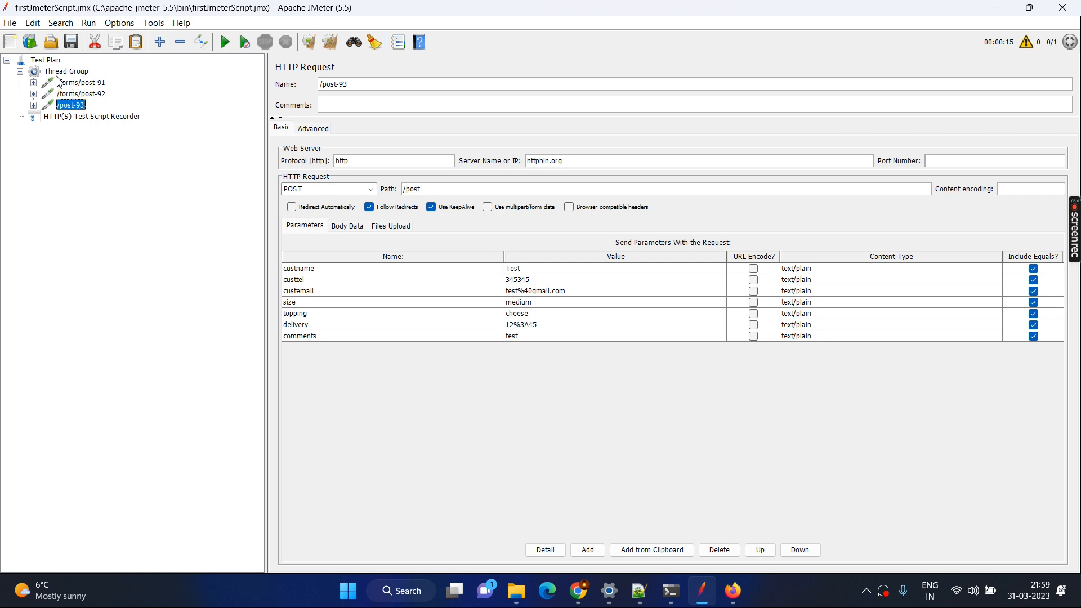
mouse_move(58, 82)
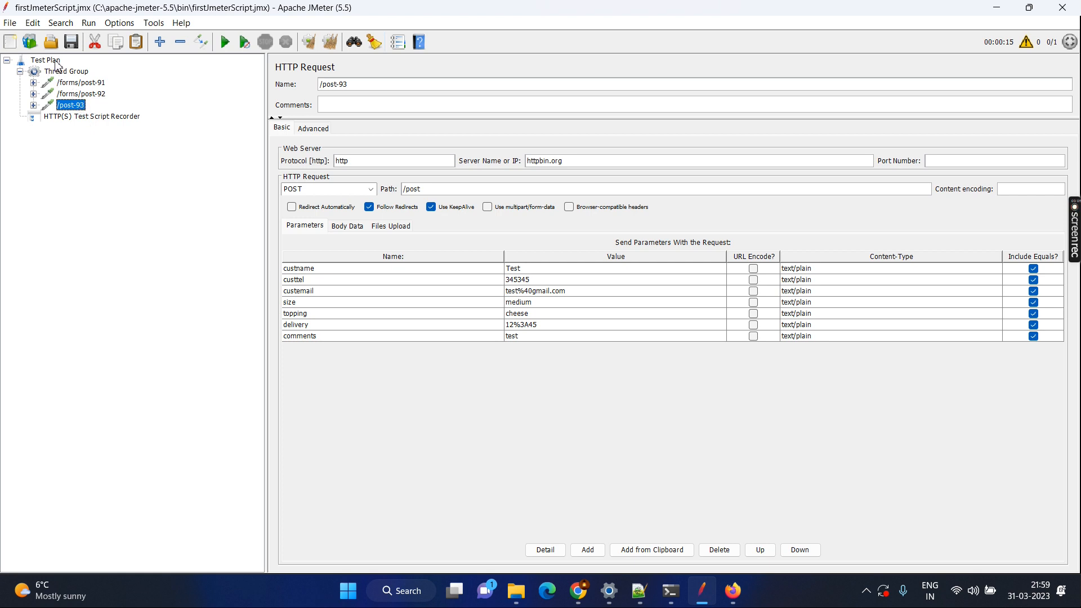
right_click(45, 59)
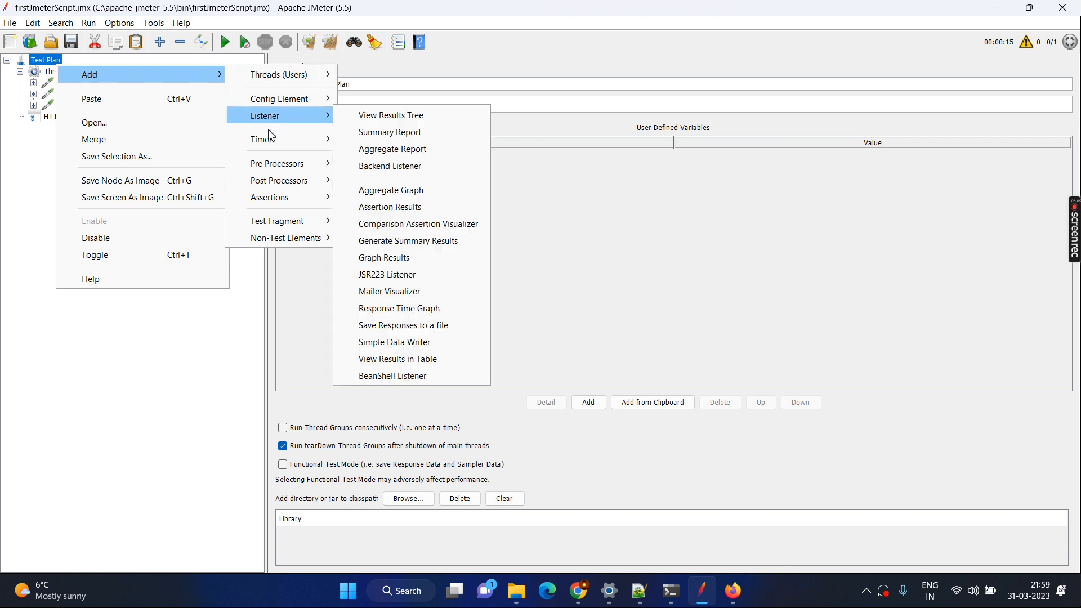
Step: Add a View Results Tree listener under the Test Plan
click(391, 115)
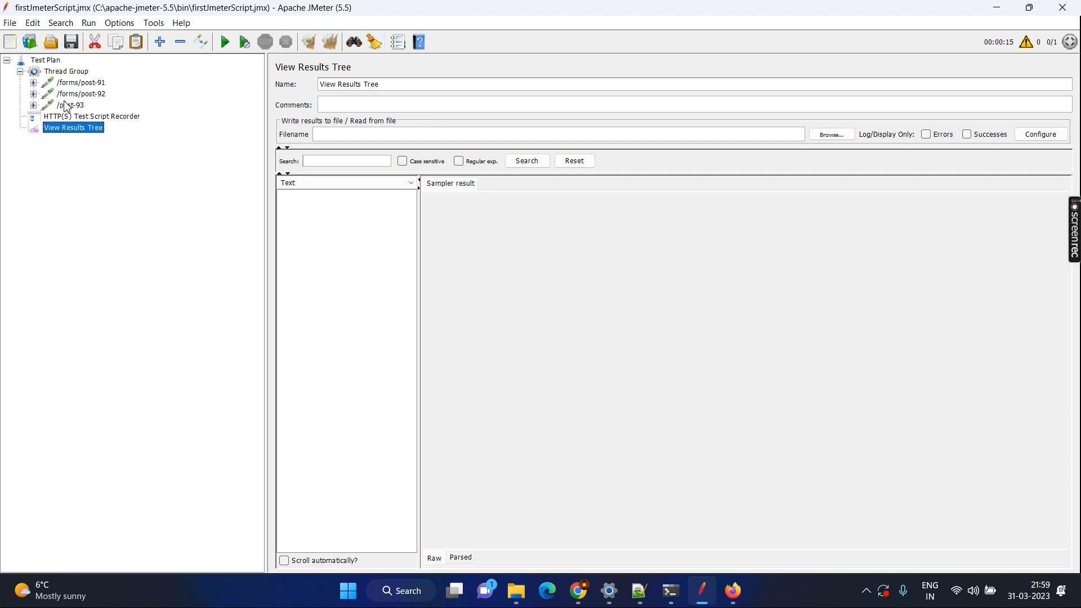
mouse_move(237, 64)
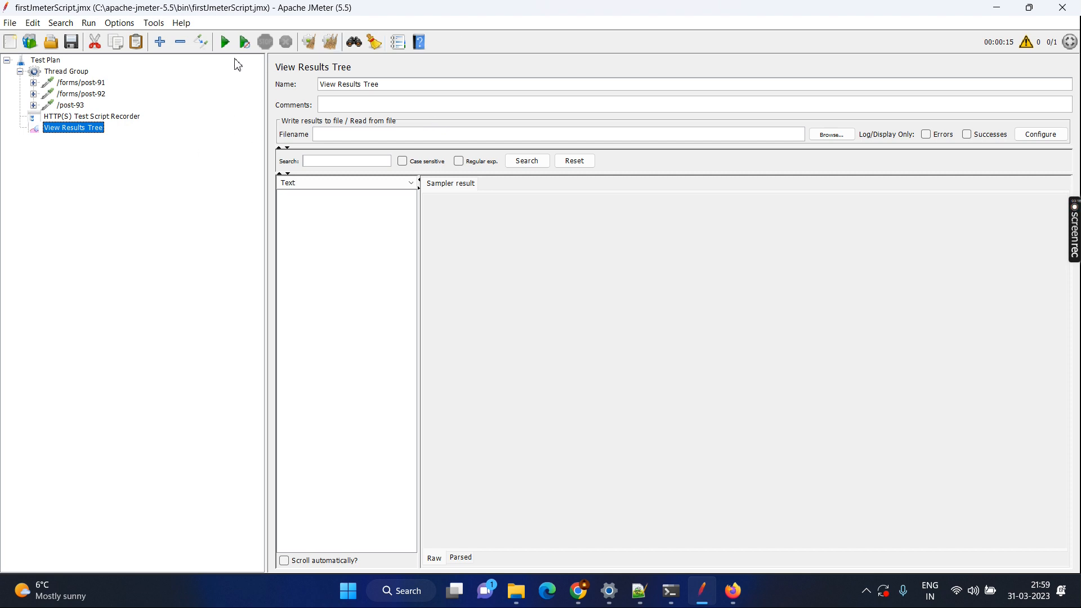
mouse_move(228, 57)
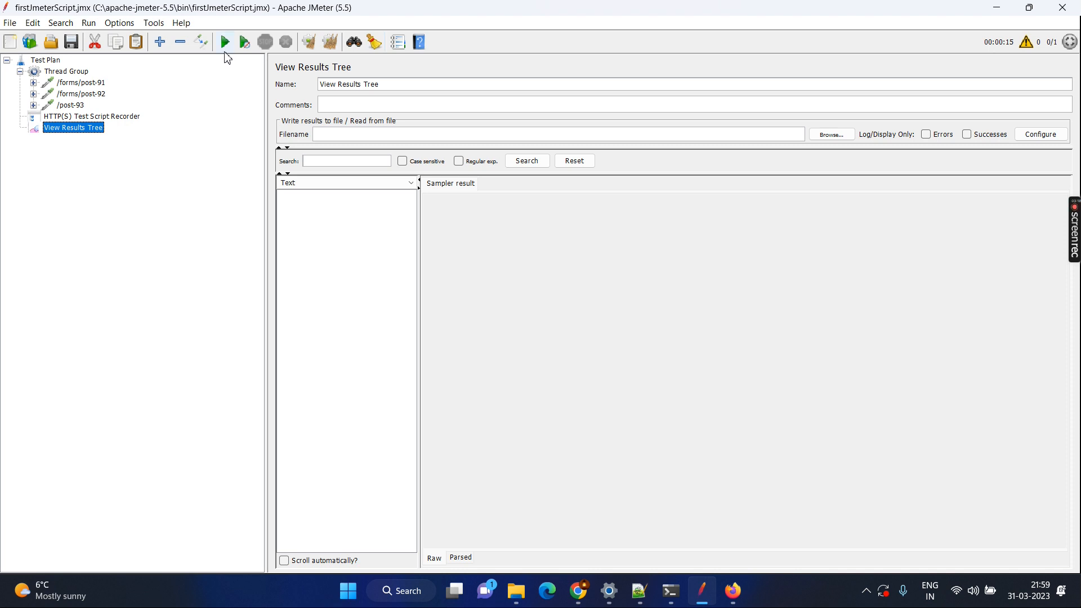
Step: Run the plan once and inspect /forms/post-91 and /post-93 results, request and response data, all 200 OK
click(225, 42)
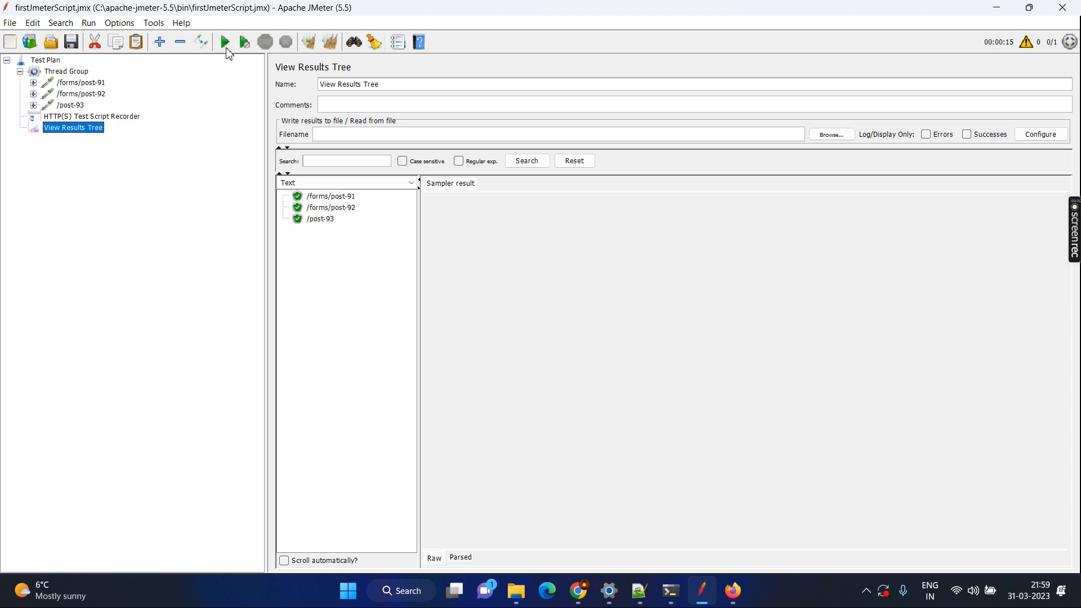
click(330, 196)
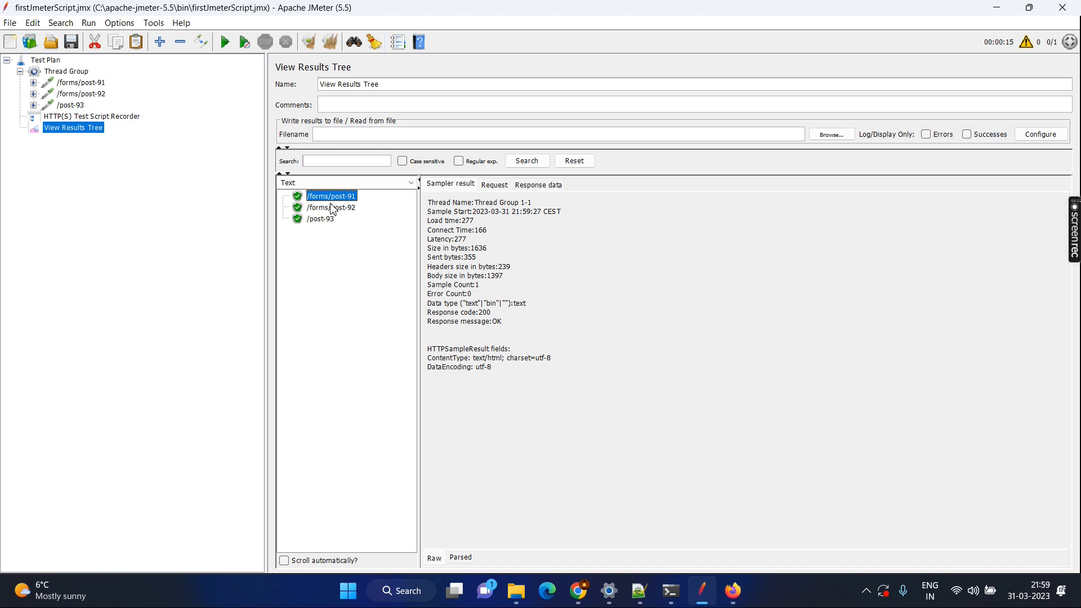
click(321, 218)
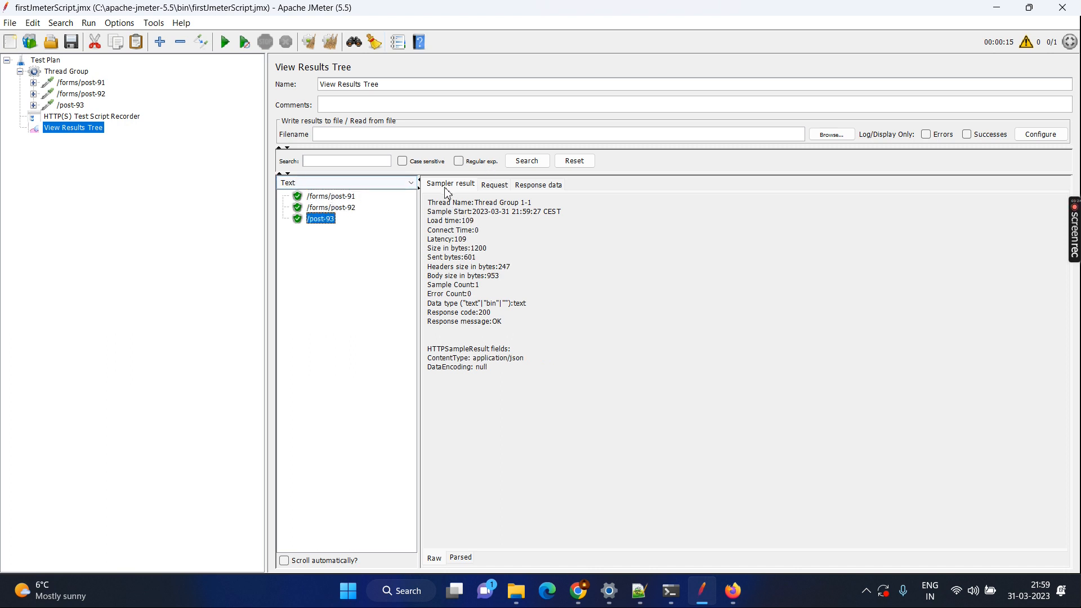
click(493, 184)
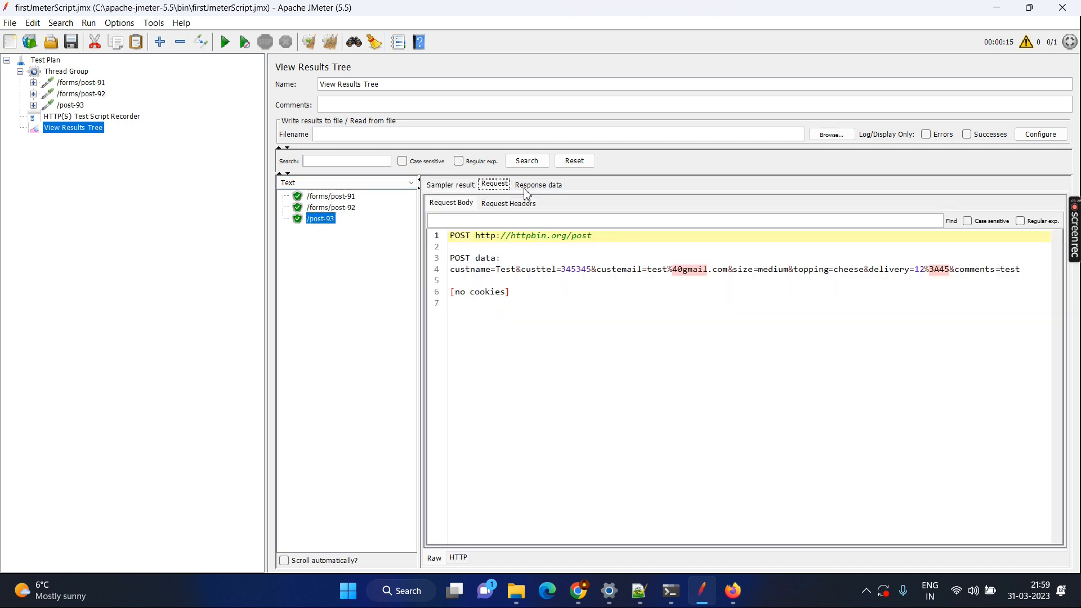
click(330, 207)
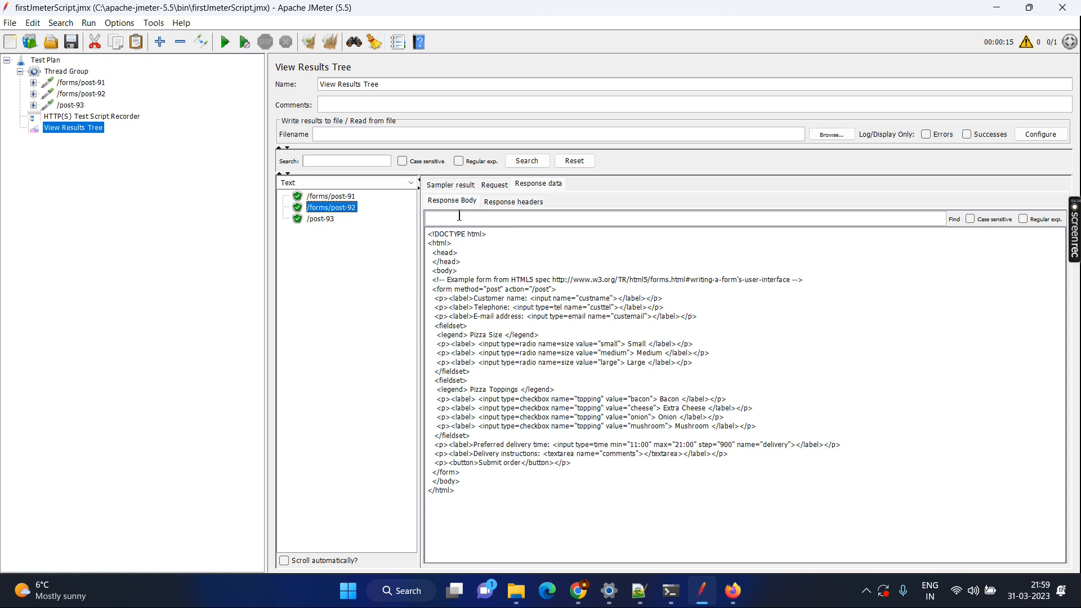
click(331, 195)
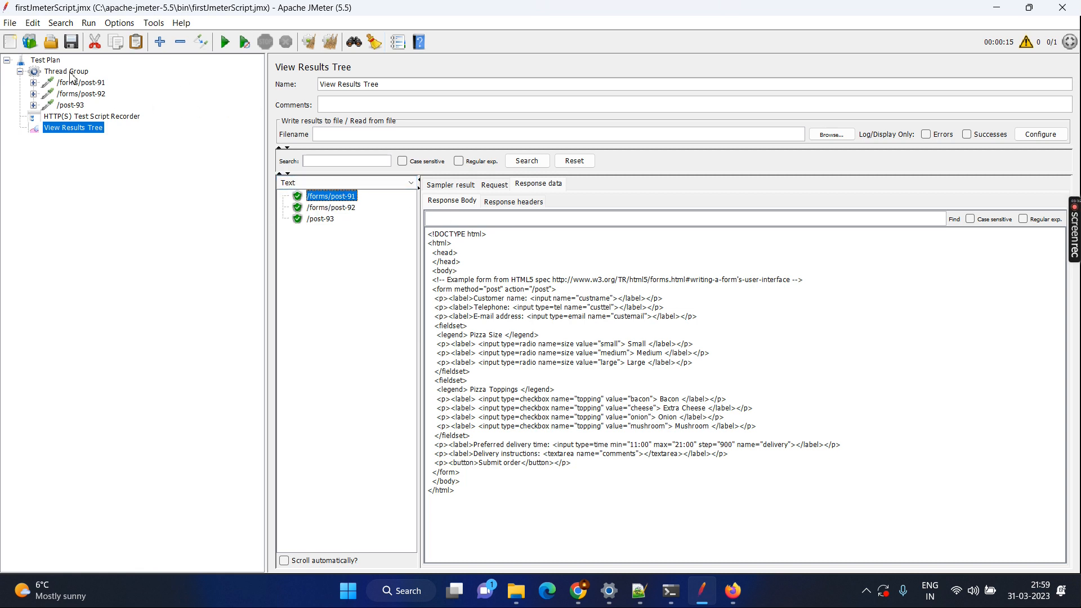
Step: Set the Thread Group's Number of Threads (users) to 2 and return to the results tree
click(66, 71)
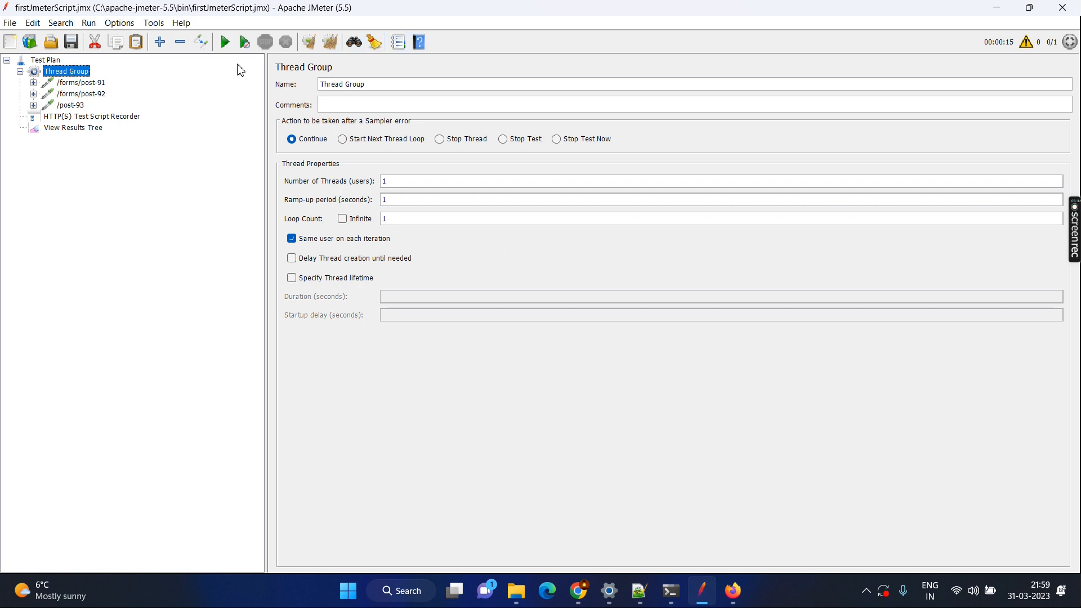
click(72, 127)
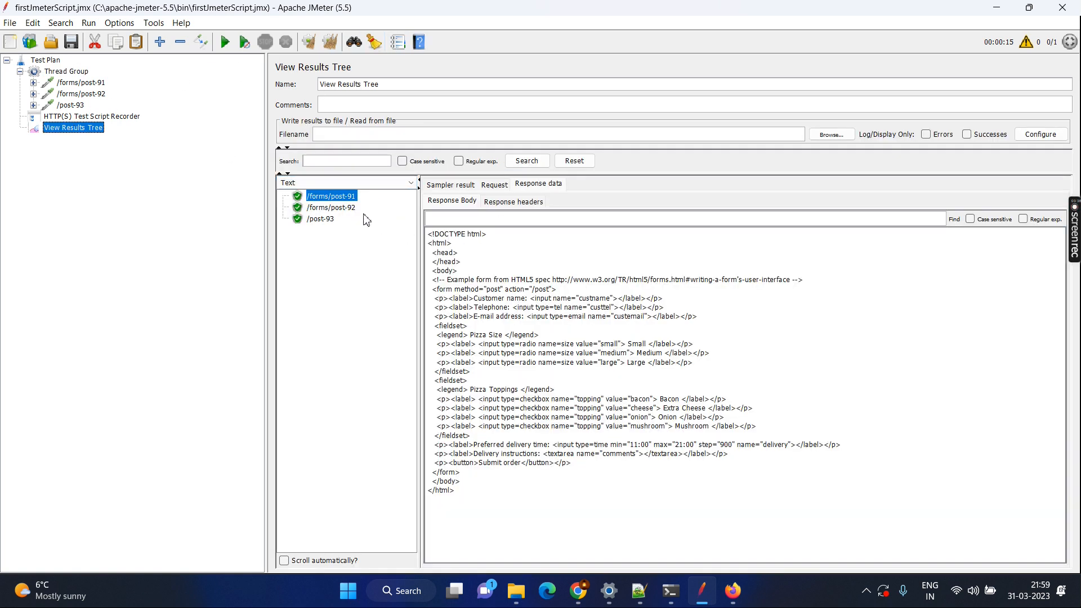
click(67, 71)
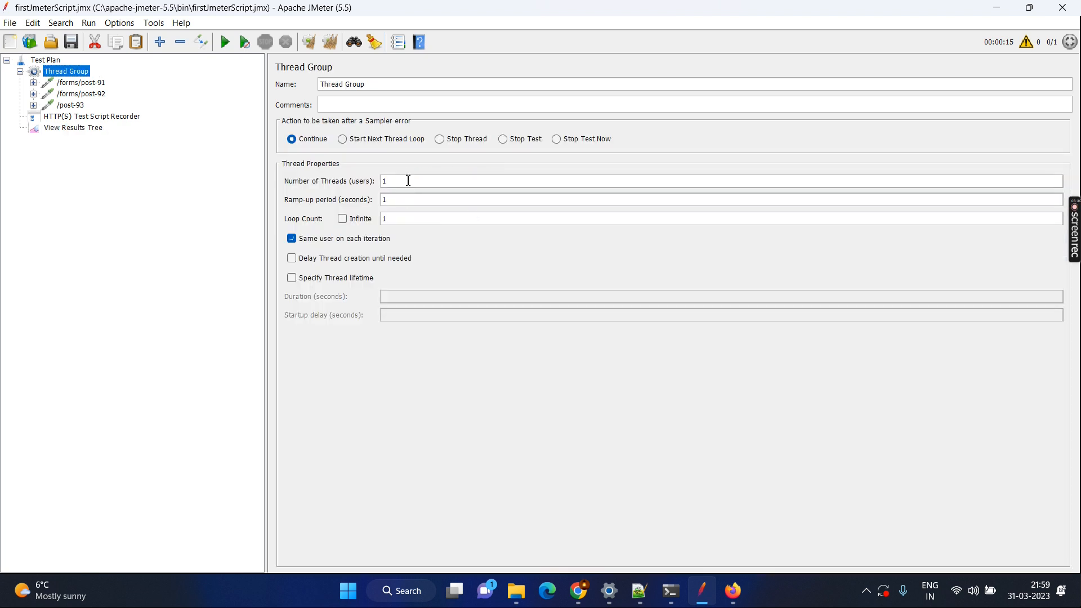
text(2)
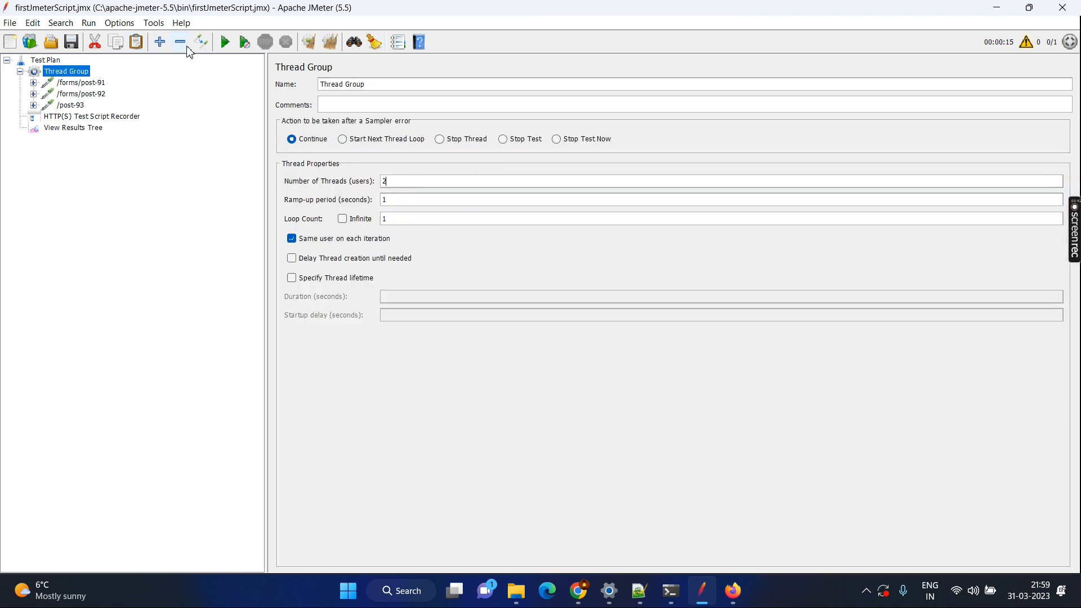
click(73, 128)
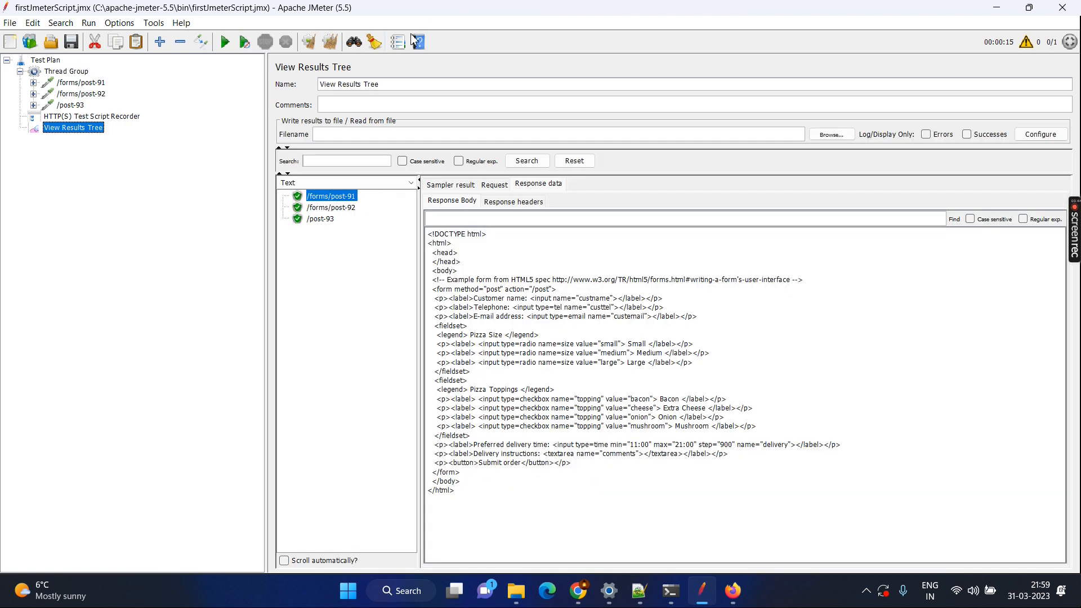
Step: Clear old results, rerun with two users for six successful requests, and view /forms/post-91's response
click(330, 41)
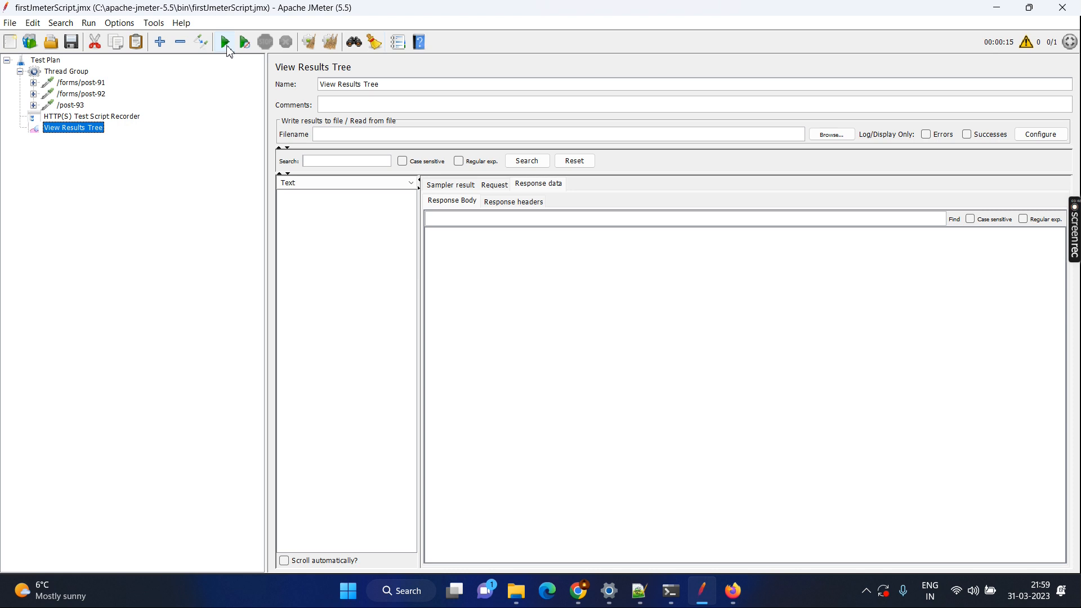
click(225, 41)
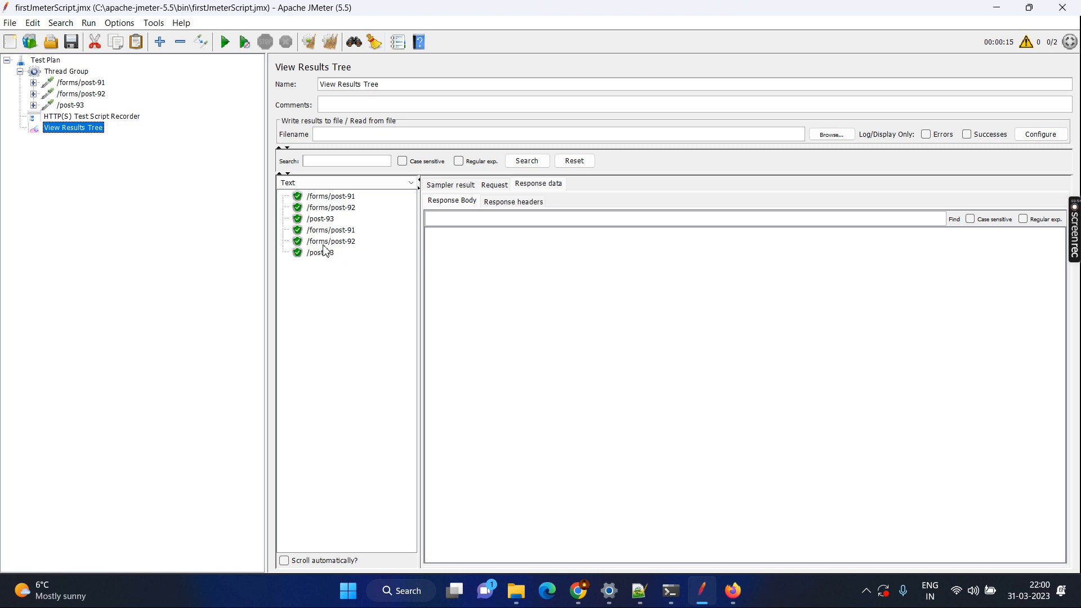
mouse_move(367, 246)
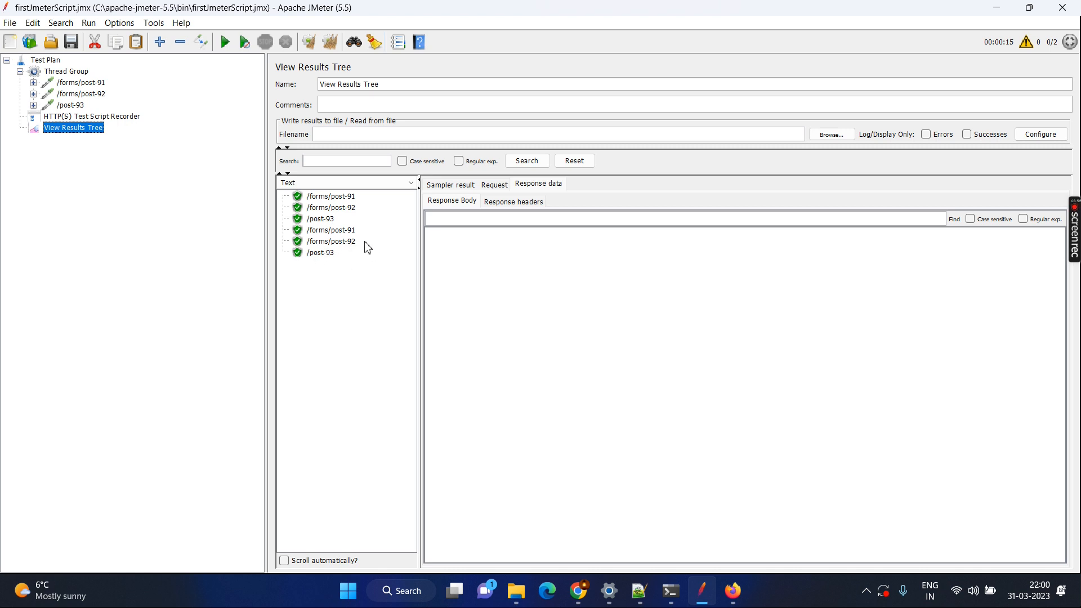
mouse_move(213, 192)
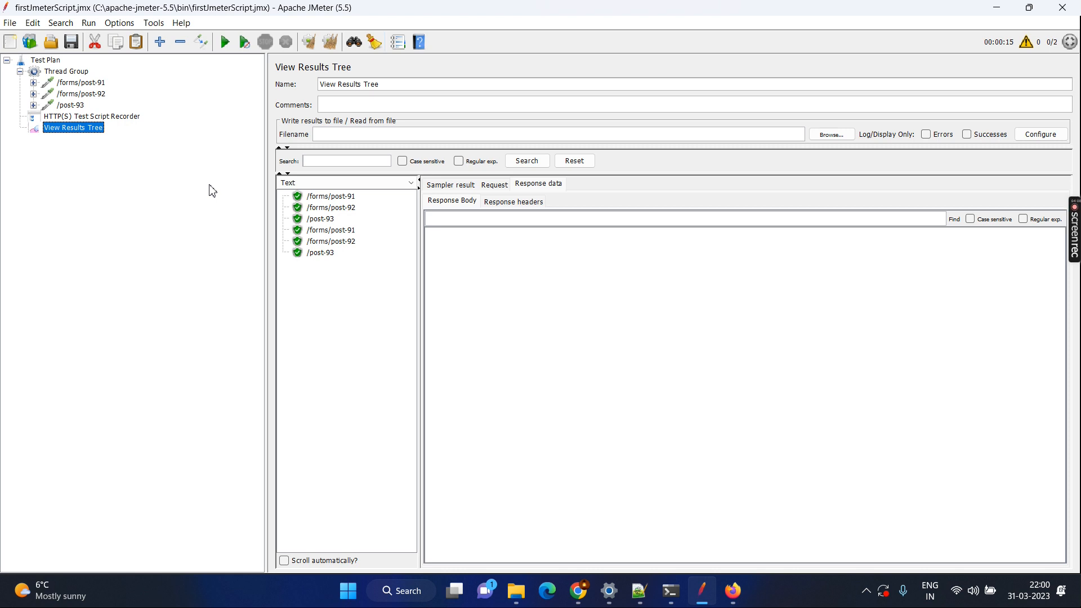
click(331, 196)
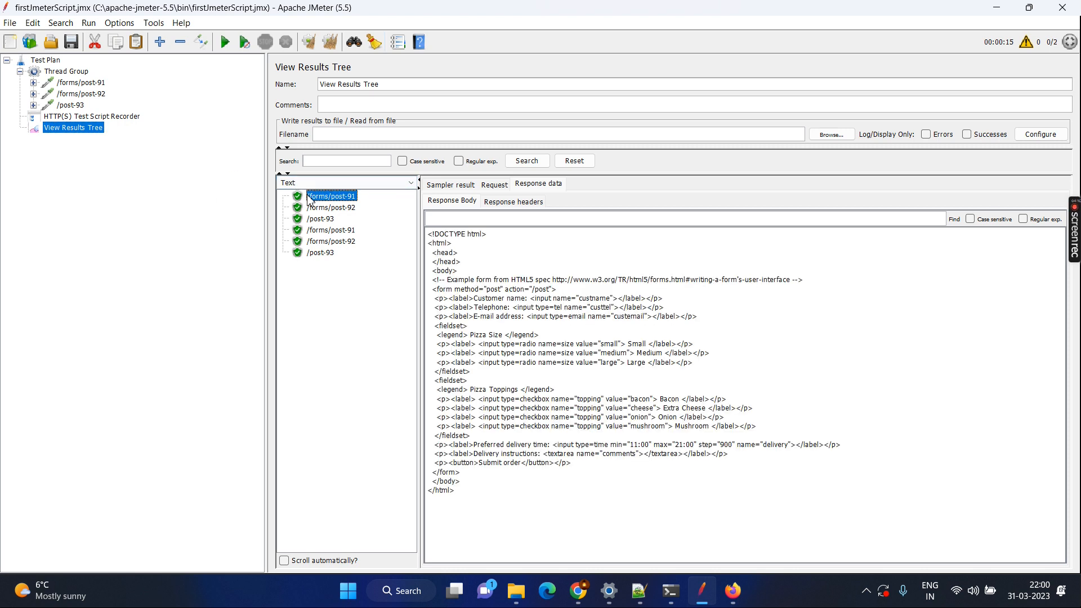
mouse_move(289, 291)
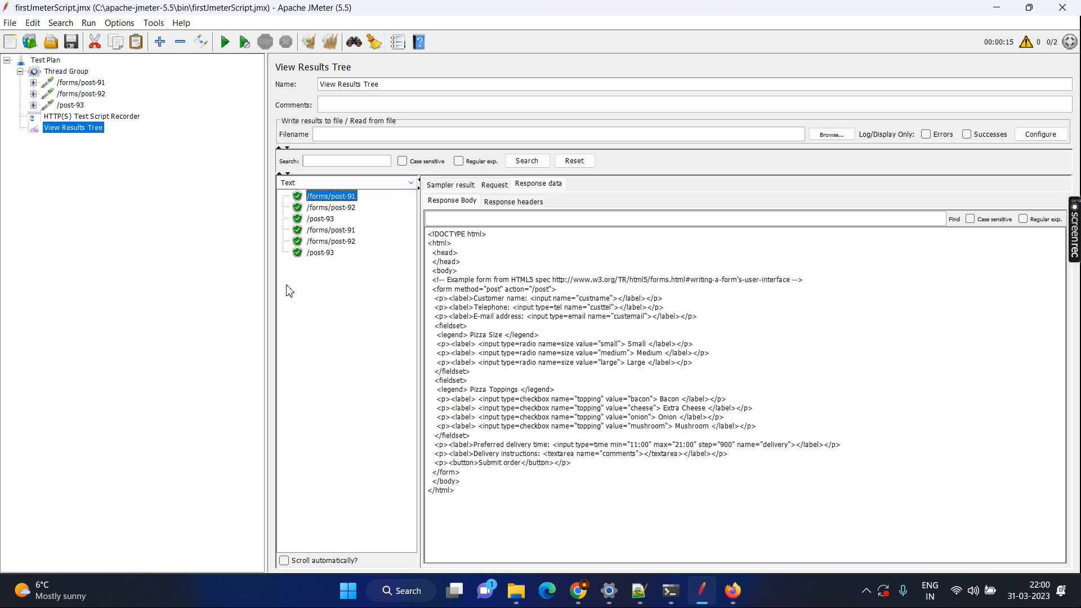